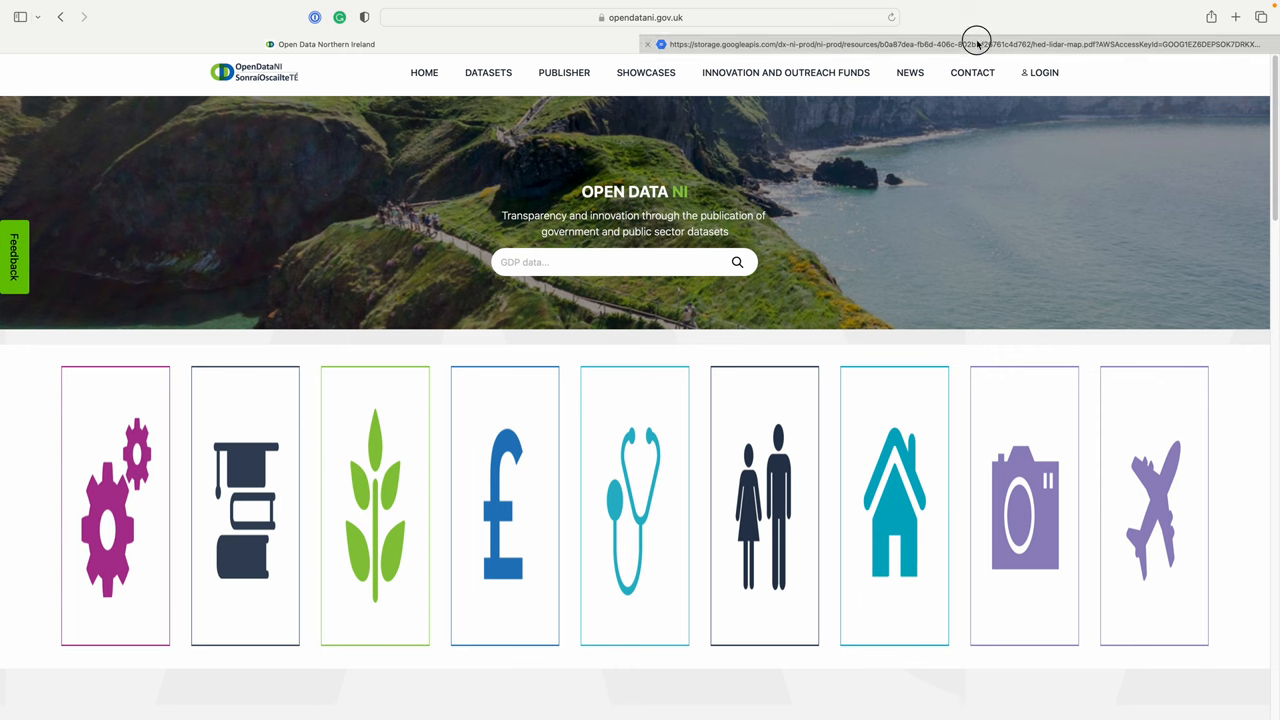
Search Open Data NI for 'lidar' to list the Historic Environment Division Lidar datasets
{"action": "left_click", "coordinate": [978, 43]}
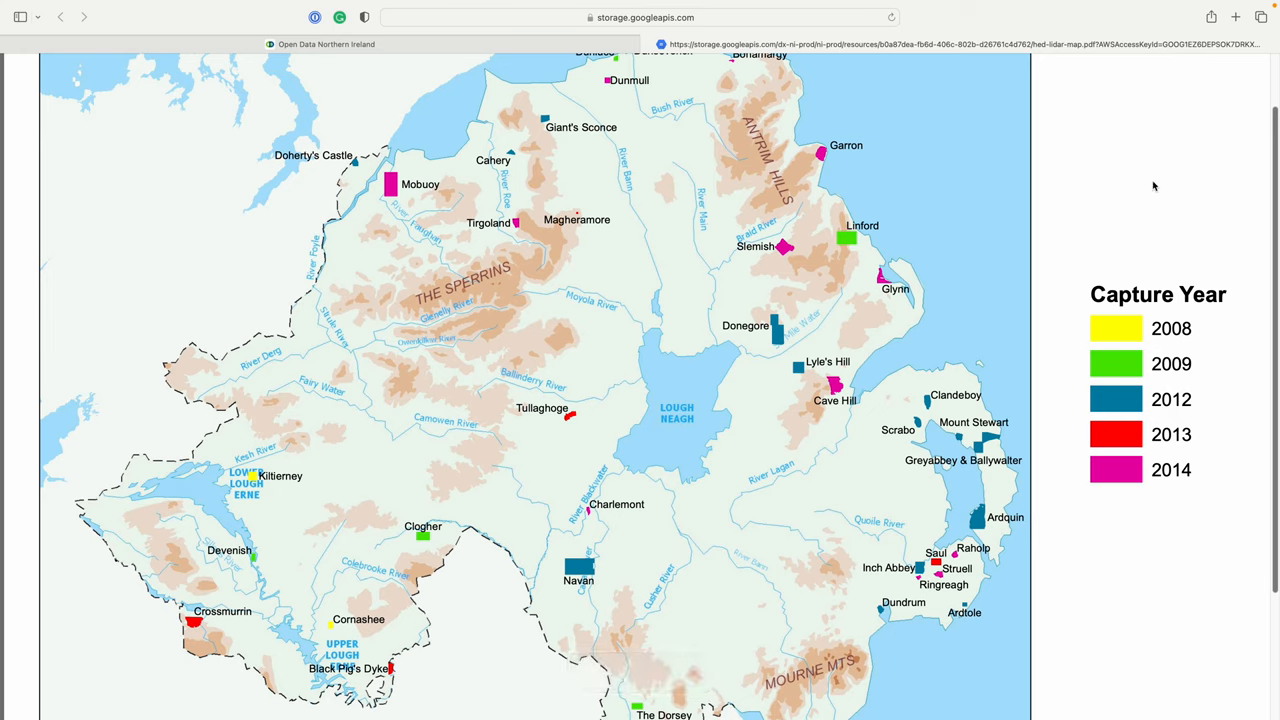
{"action": "mouse_move", "coordinate": [1174, 145]}
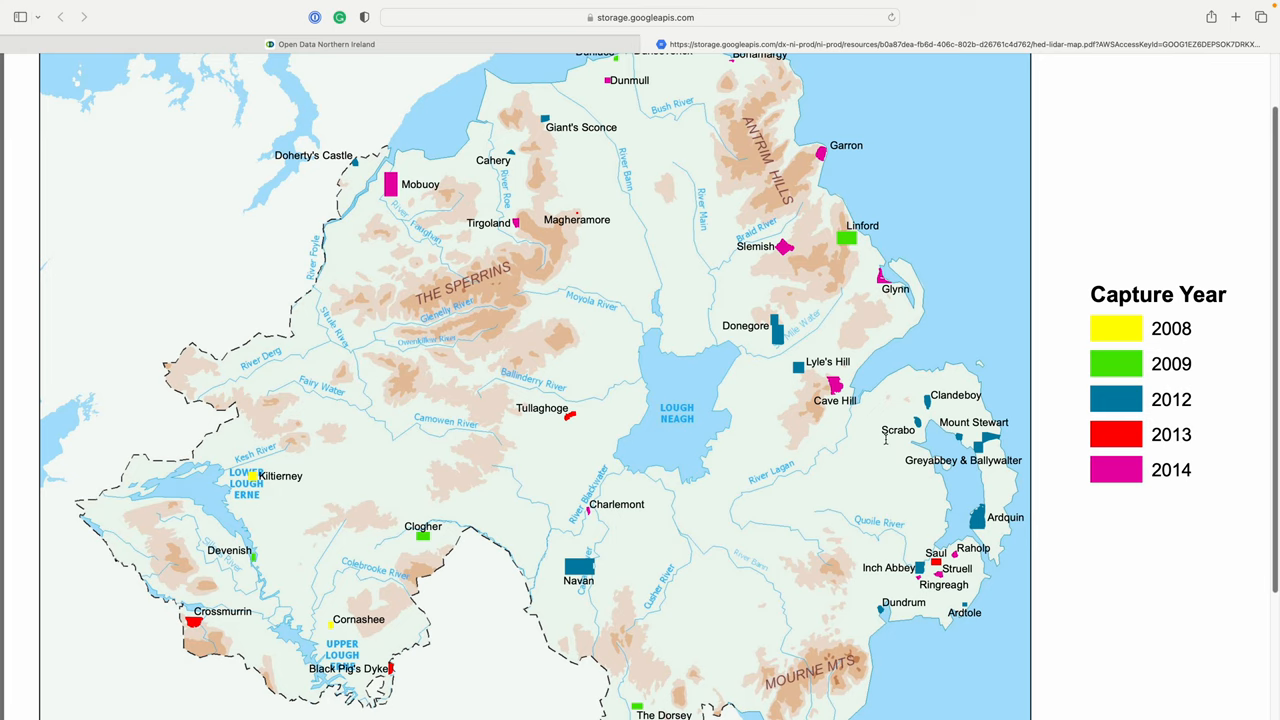
{"action": "mouse_move", "coordinate": [878, 427]}
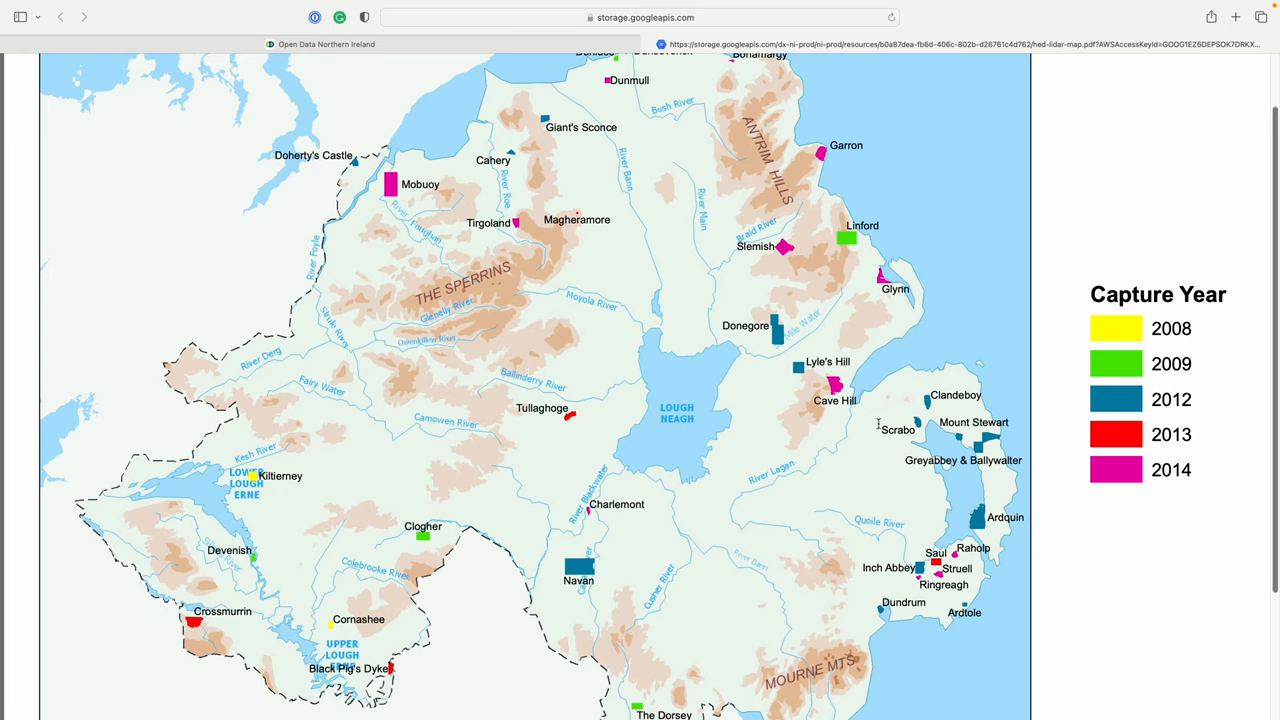
{"action": "mouse_move", "coordinate": [928, 422]}
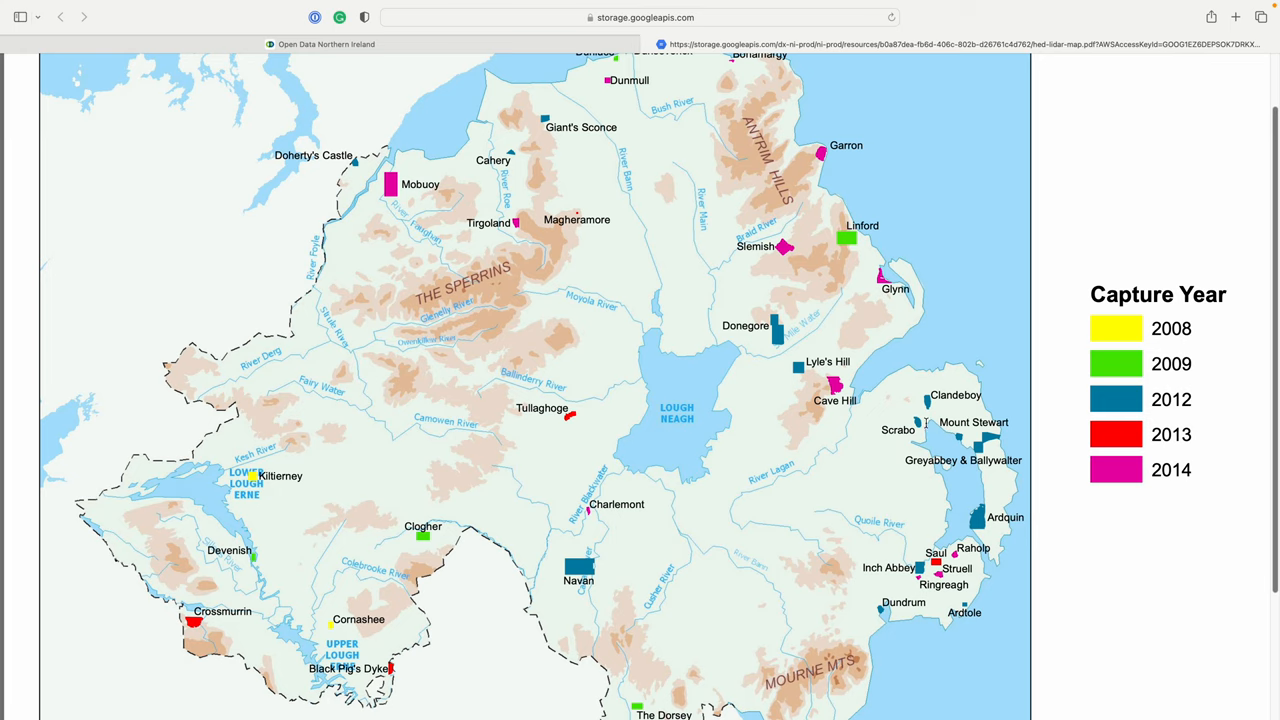
{"action": "mouse_move", "coordinate": [1072, 399]}
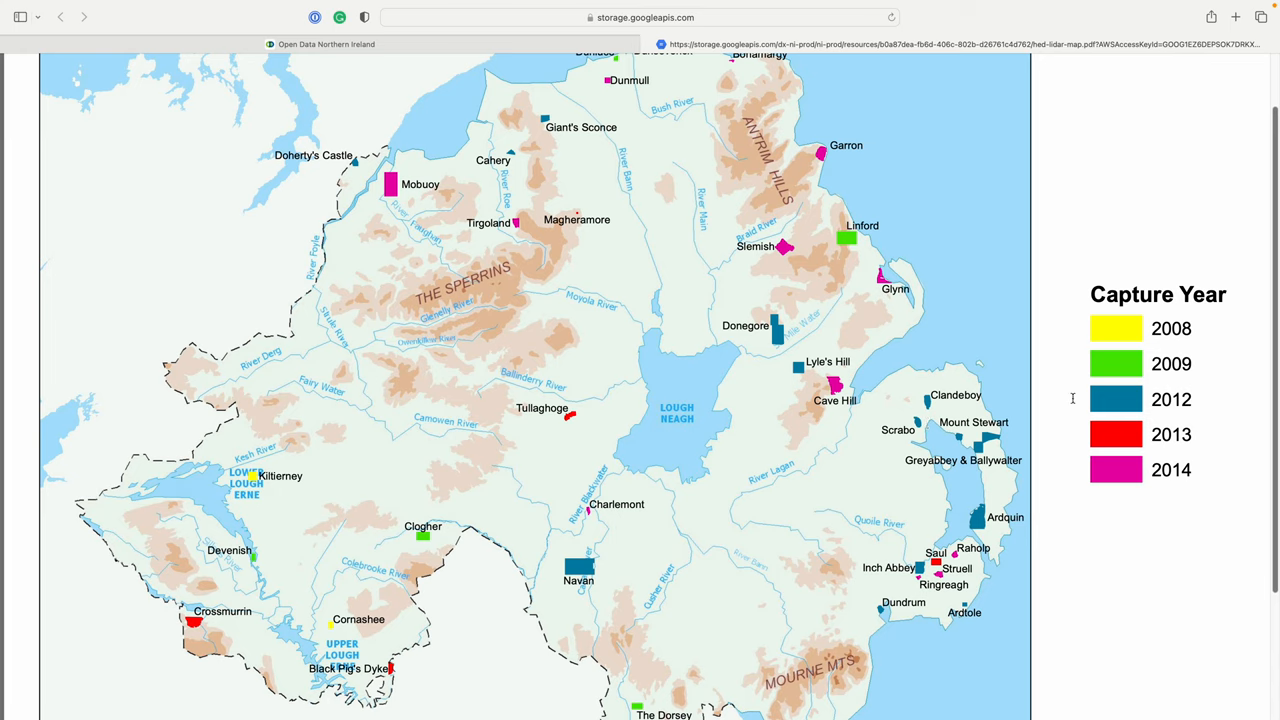
{"action": "mouse_move", "coordinate": [442, 54]}
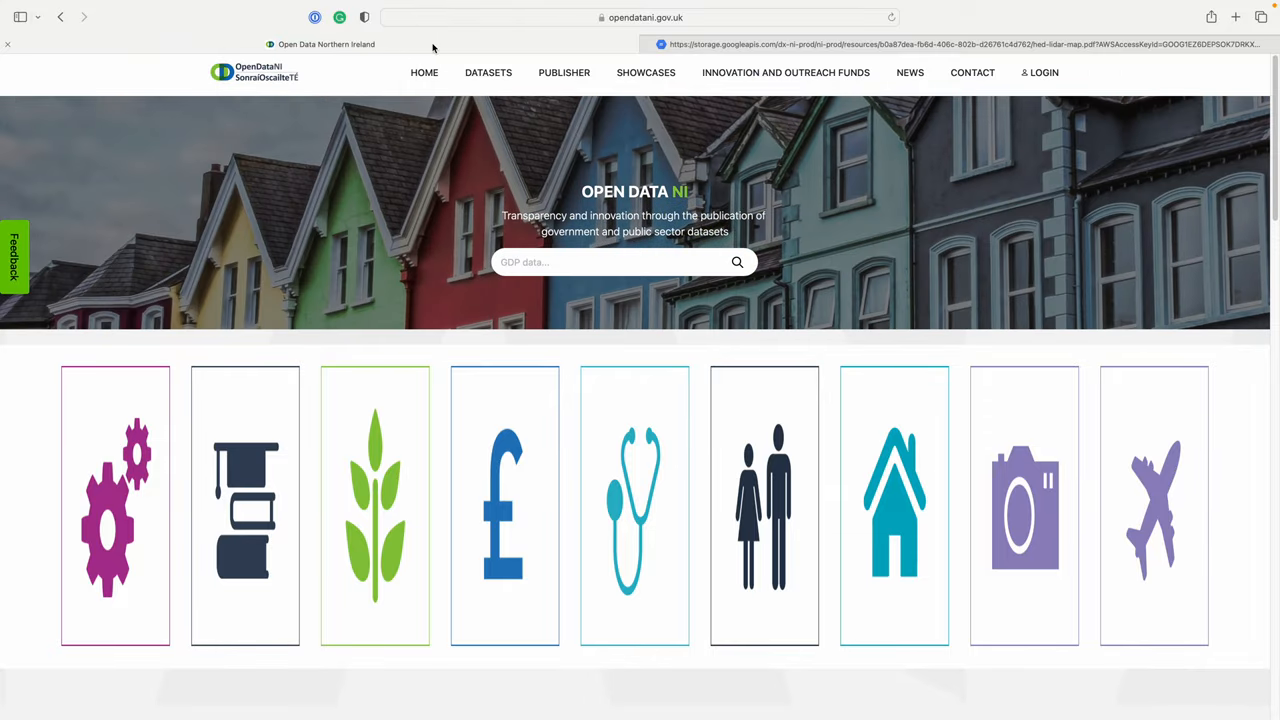
{"action": "left_click", "coordinate": [610, 262]}
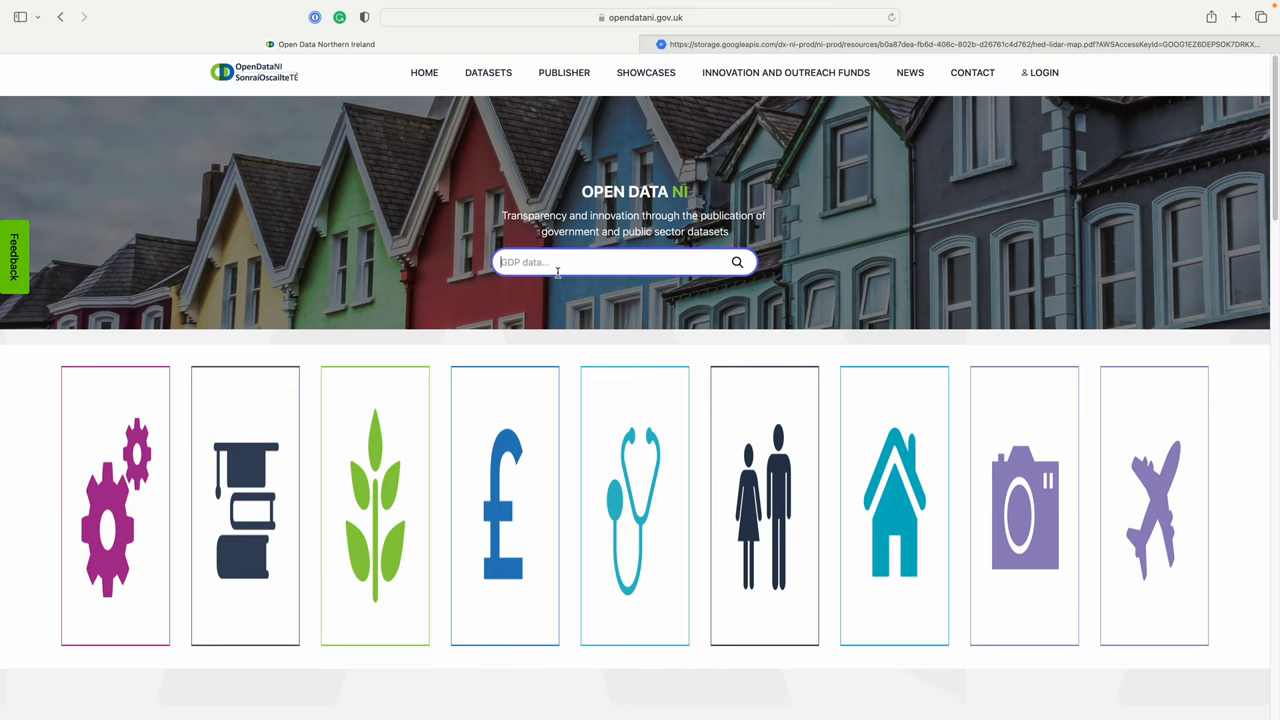
{"action": "type", "text": "lidar"}
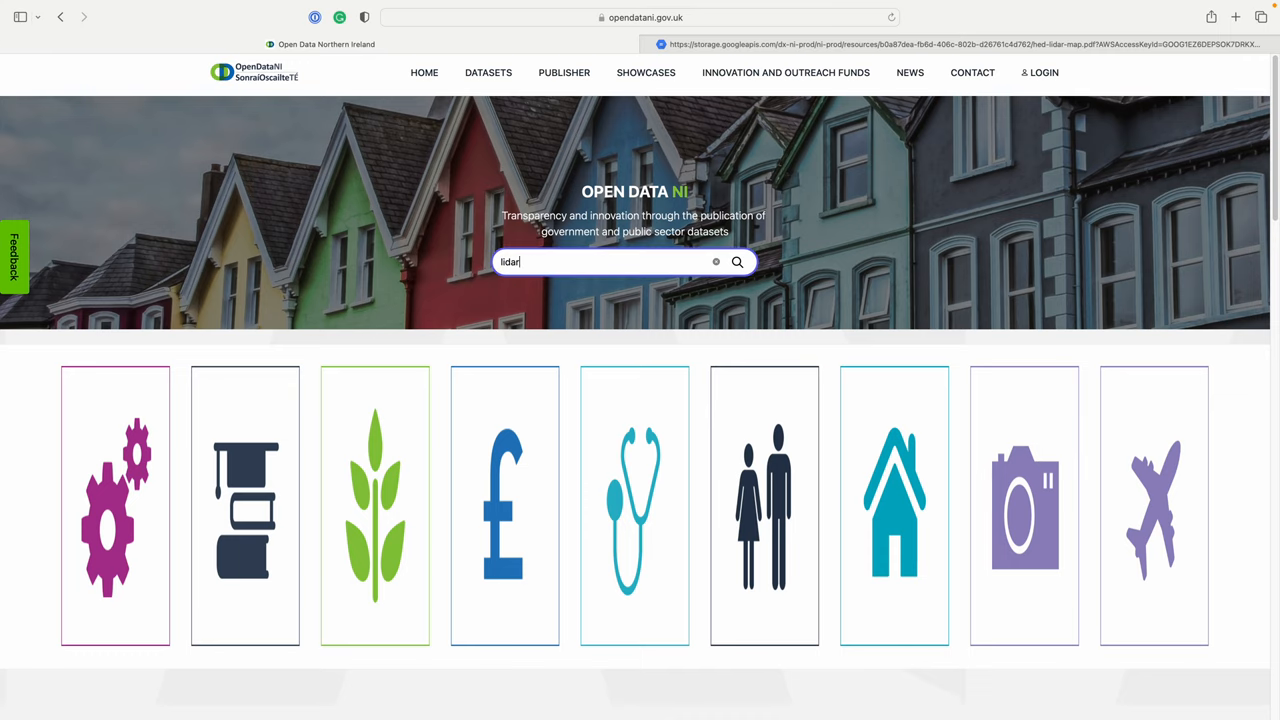
{"action": "left_click", "coordinate": [737, 261]}
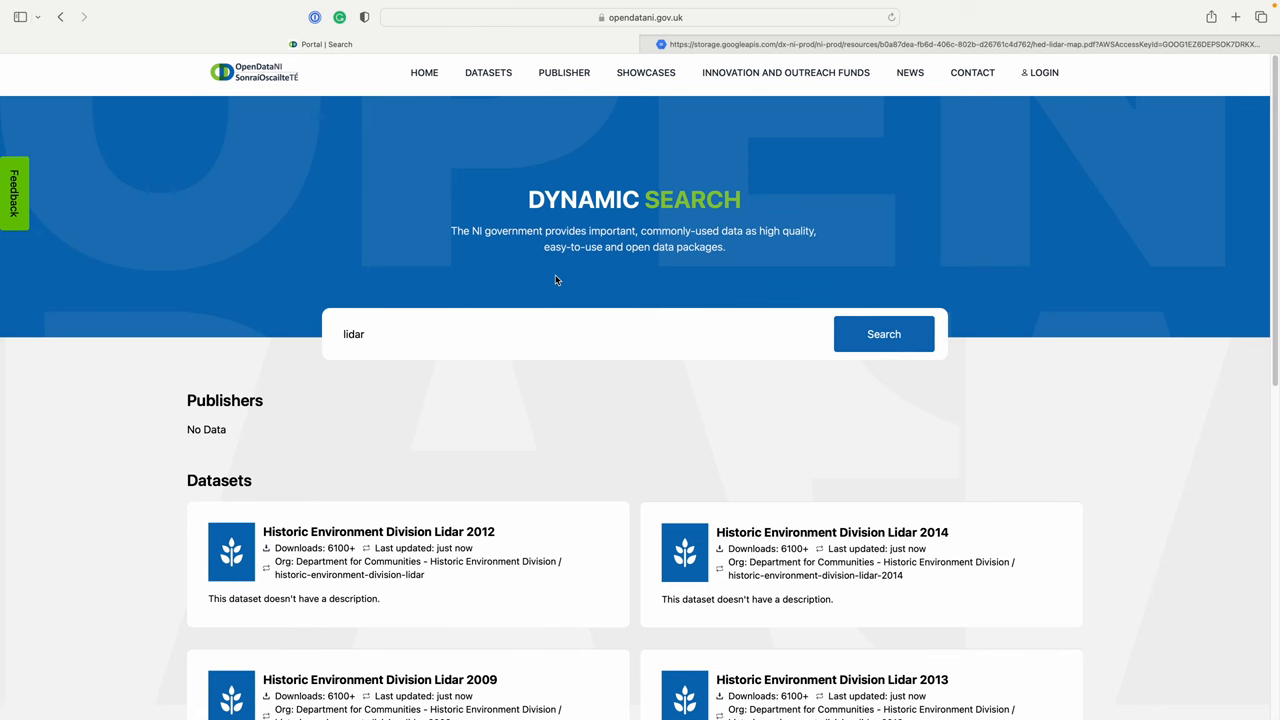
{"action": "scroll", "scroll_direction": "down", "scroll_amount": 3}
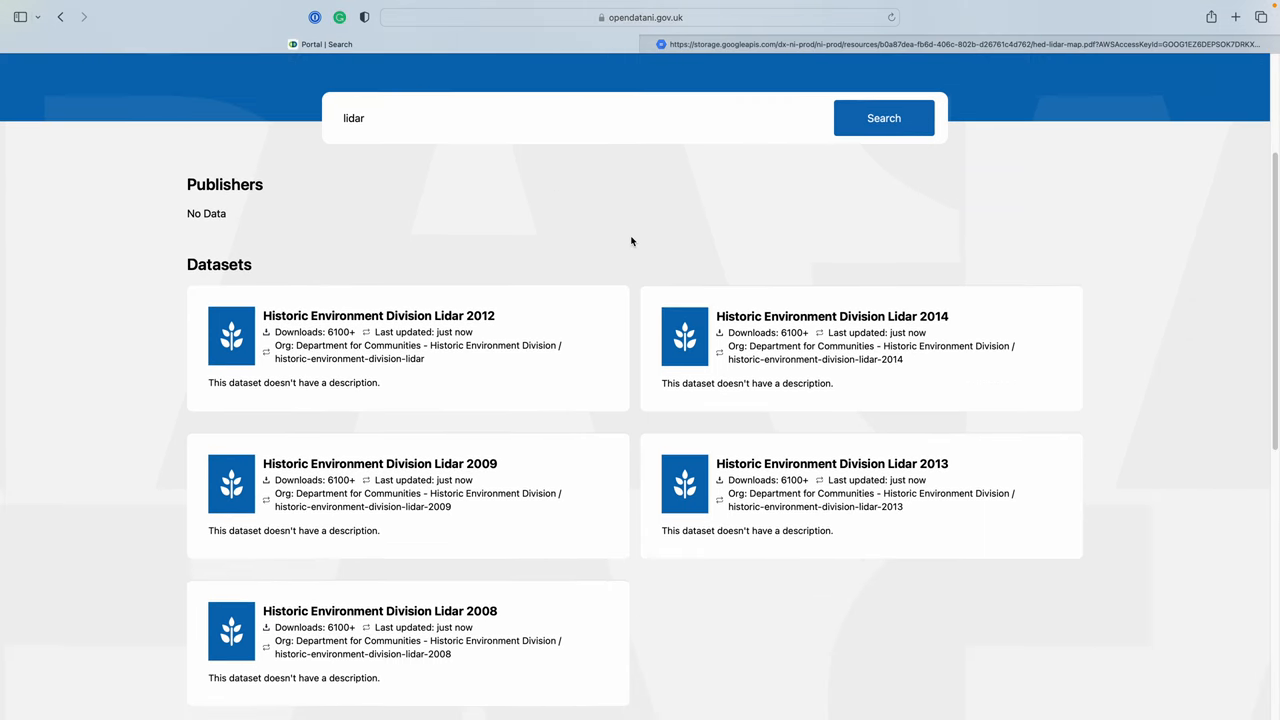
Open the Historic Environment Division Lidar 2012 dataset and download the Scrabo Lidar ZIP
{"action": "left_click", "coordinate": [378, 315]}
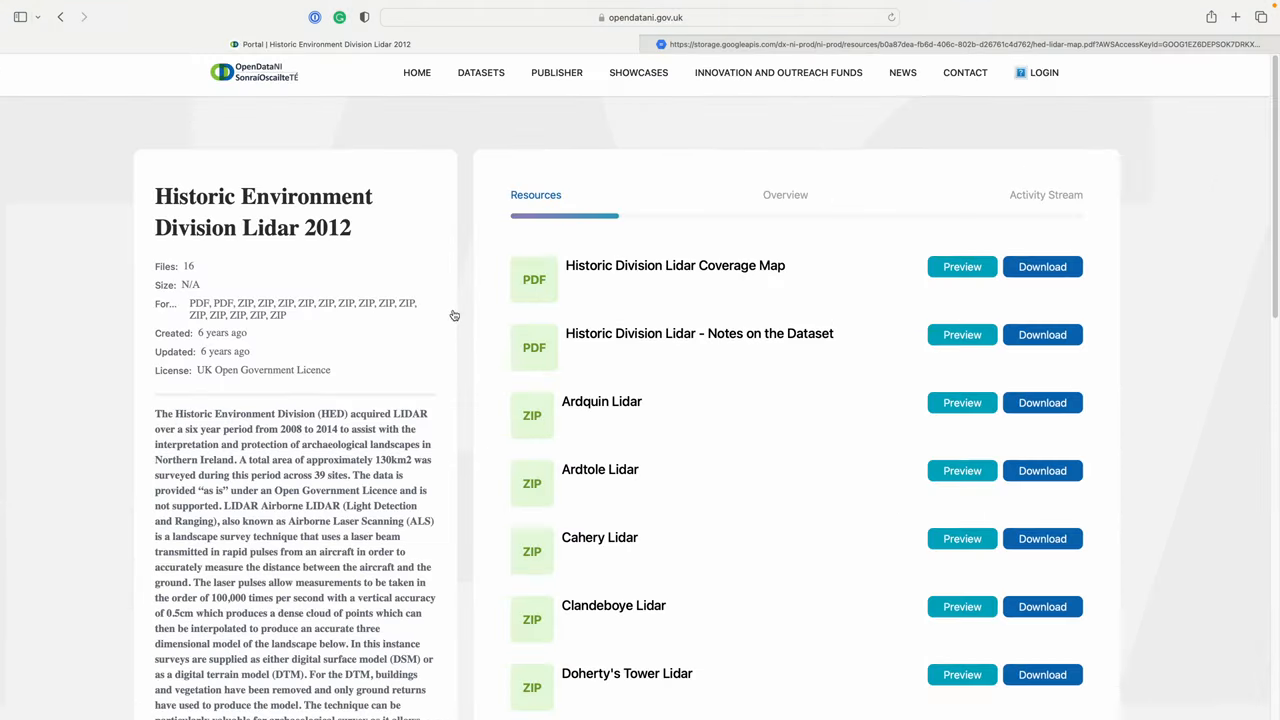
{"action": "scroll", "scroll_direction": "down", "scroll_amount": 3}
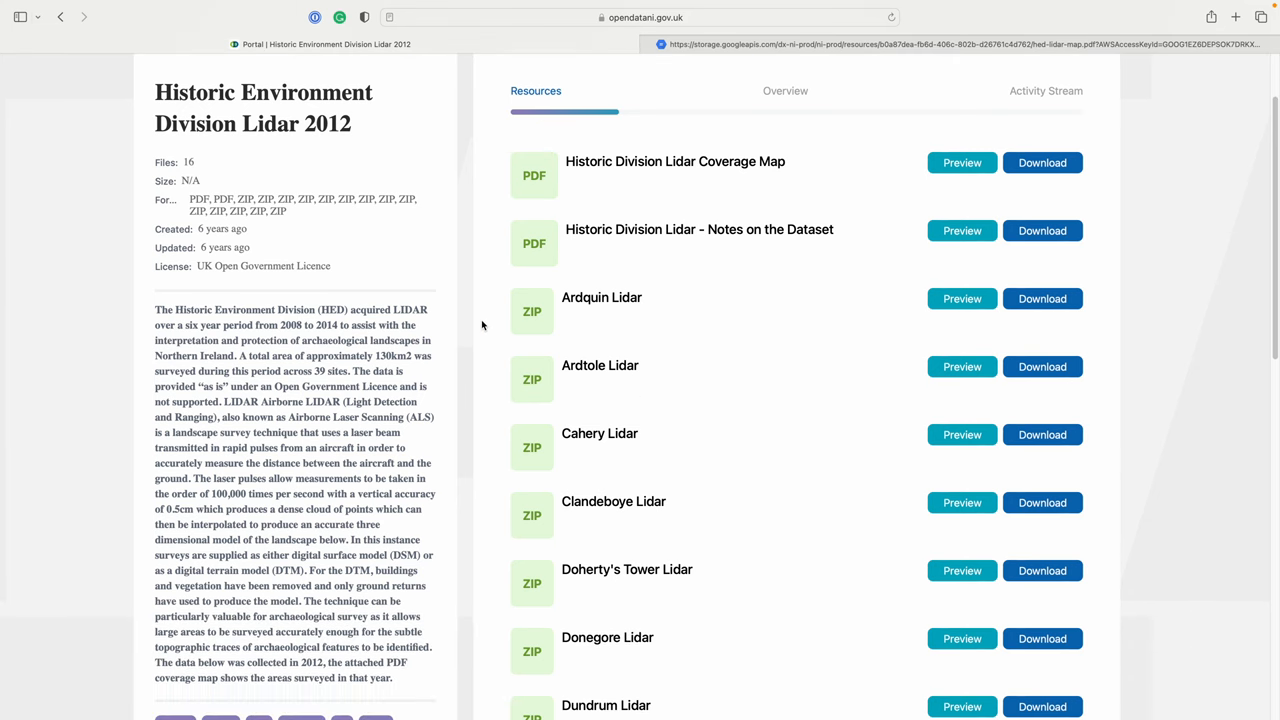
{"action": "scroll", "scroll_direction": "down", "scroll_amount": 3}
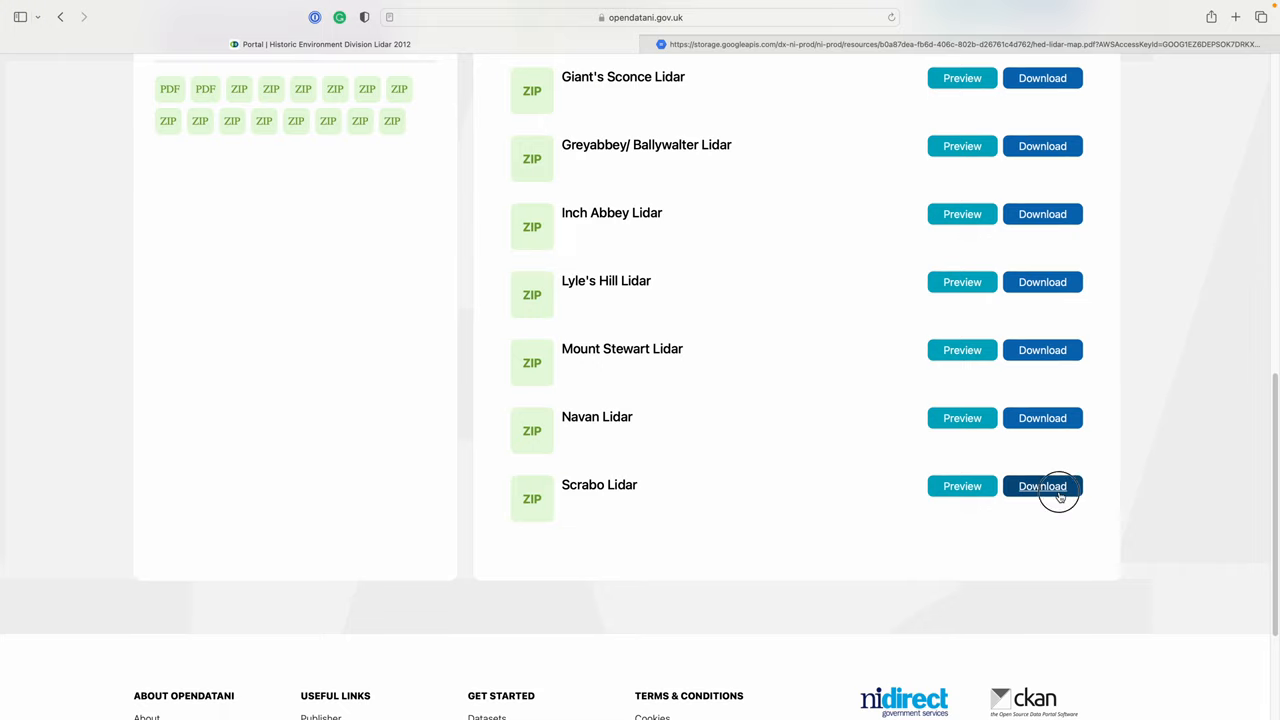
{"action": "left_click", "coordinate": [1042, 486]}
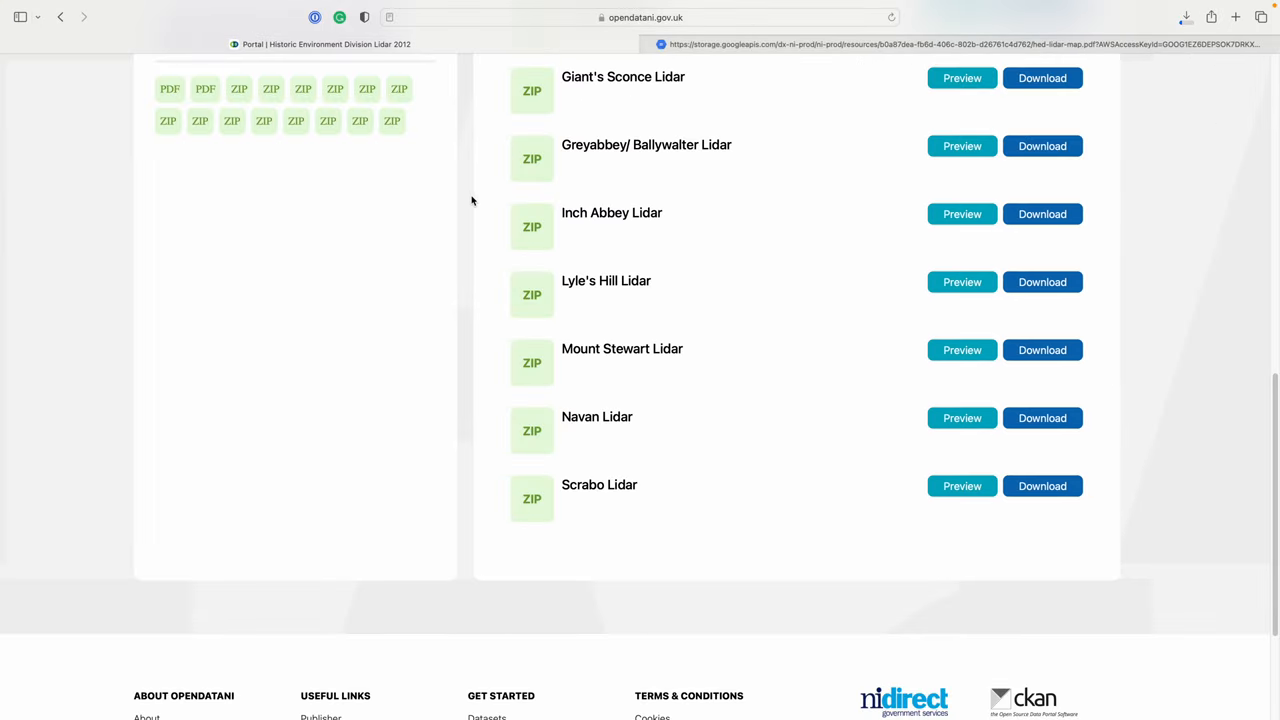
{"action": "mouse_move", "coordinate": [440, 442]}
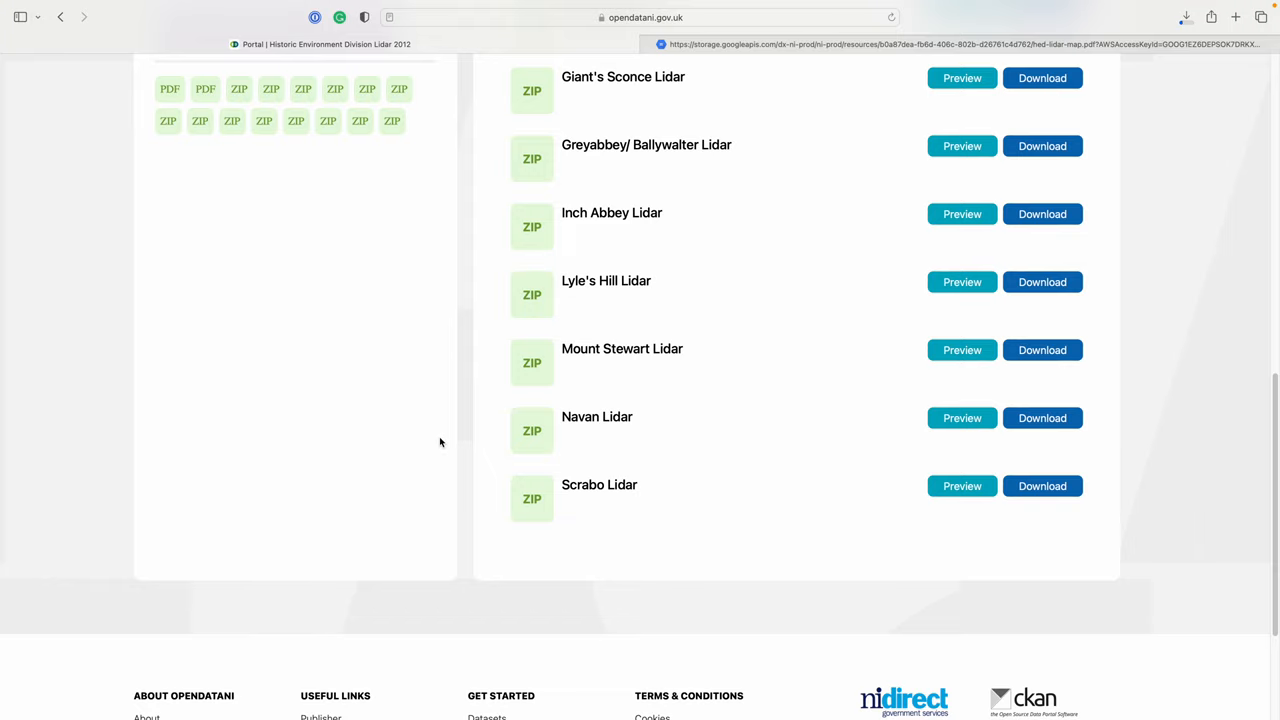
{"action": "mouse_move", "coordinate": [452, 429]}
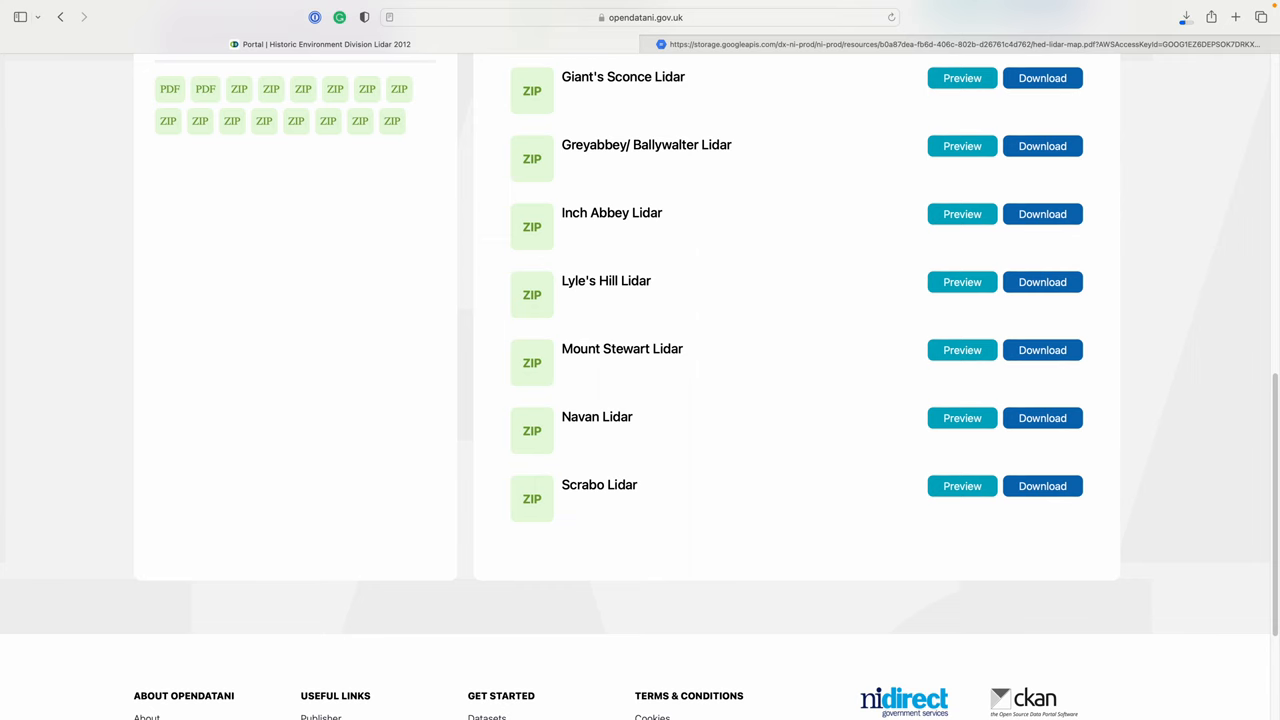
{"action": "mouse_move", "coordinate": [650, 656]}
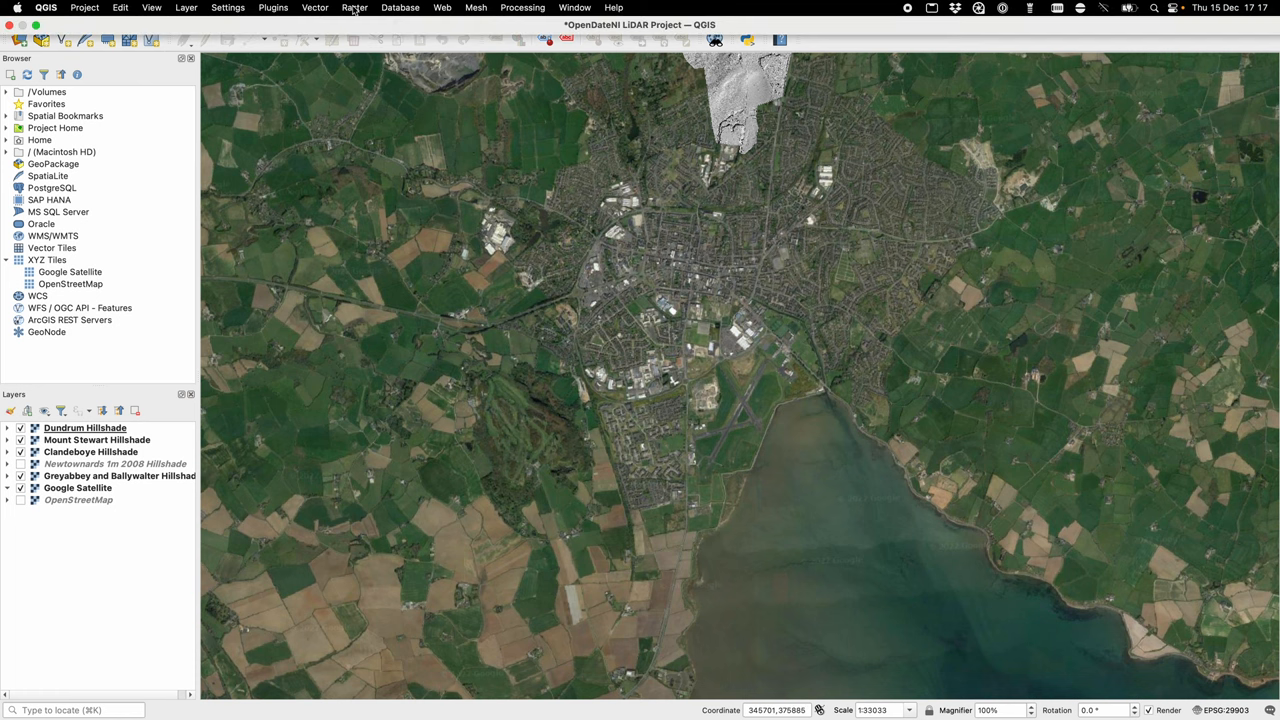
Launch Build Virtual Raster and bring up its Input layers selection list
{"action": "left_click", "coordinate": [354, 7]}
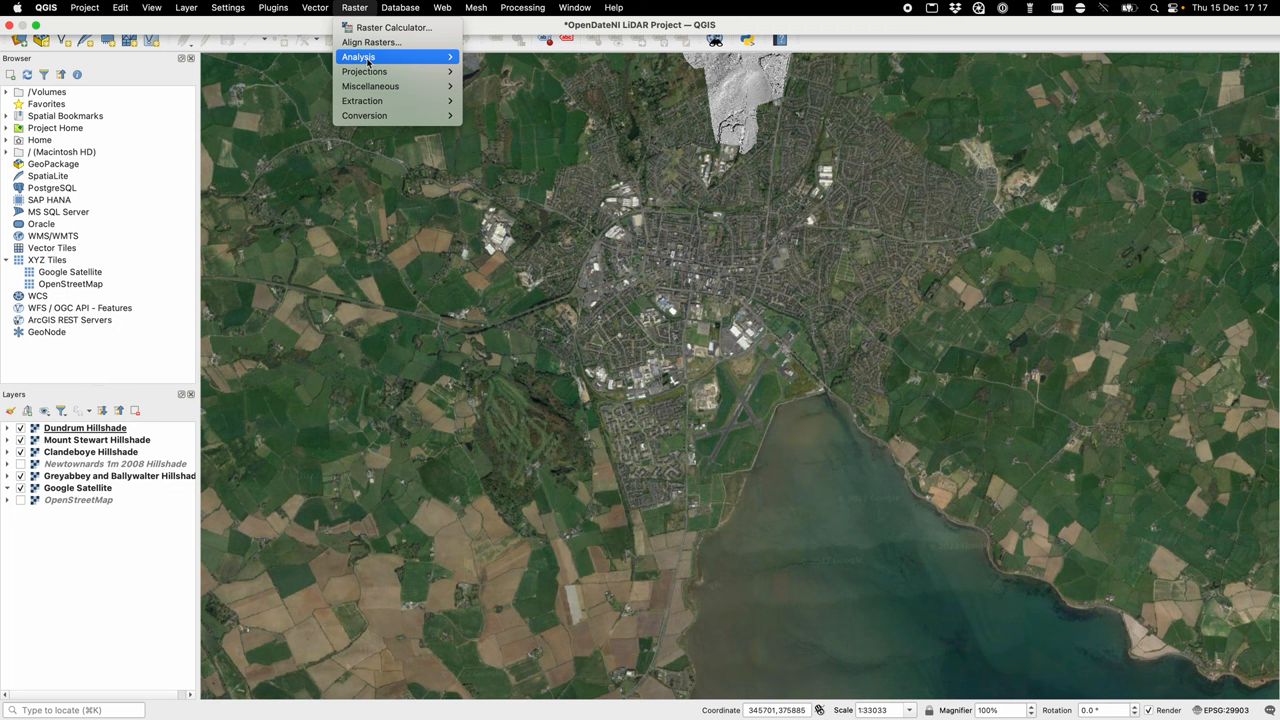
{"action": "mouse_move", "coordinate": [388, 86]}
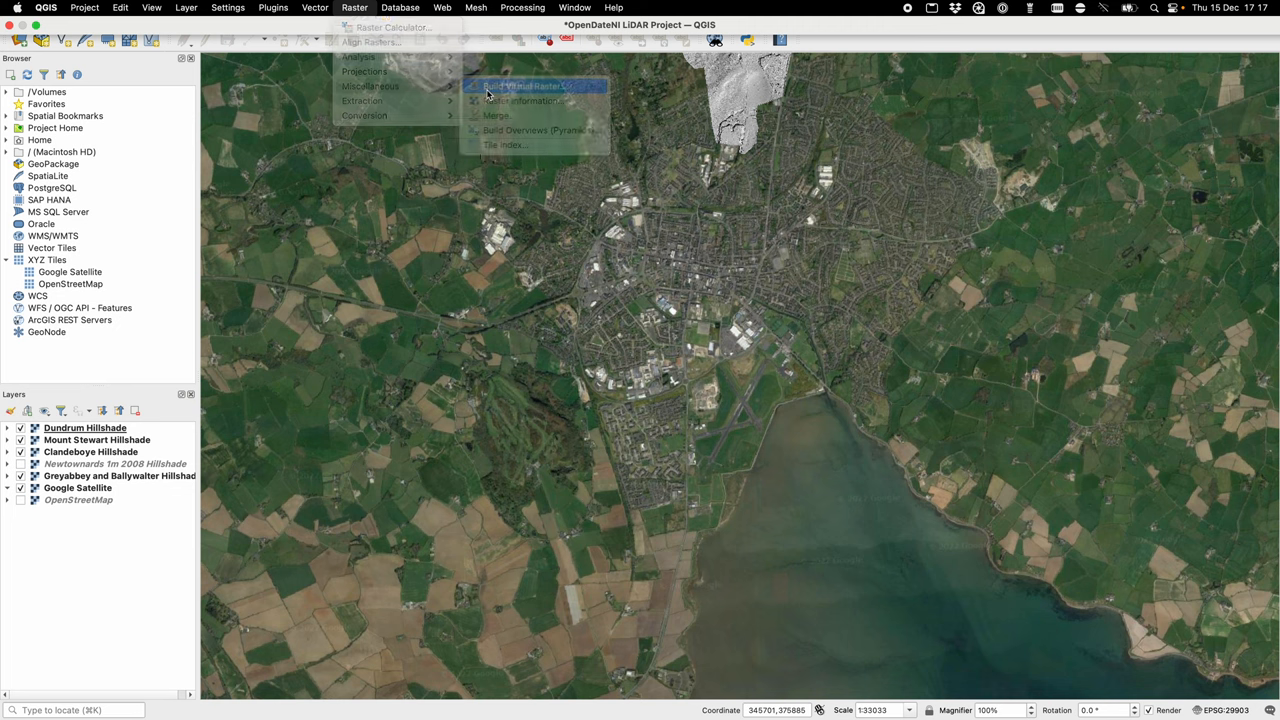
{"action": "left_click", "coordinate": [532, 85]}
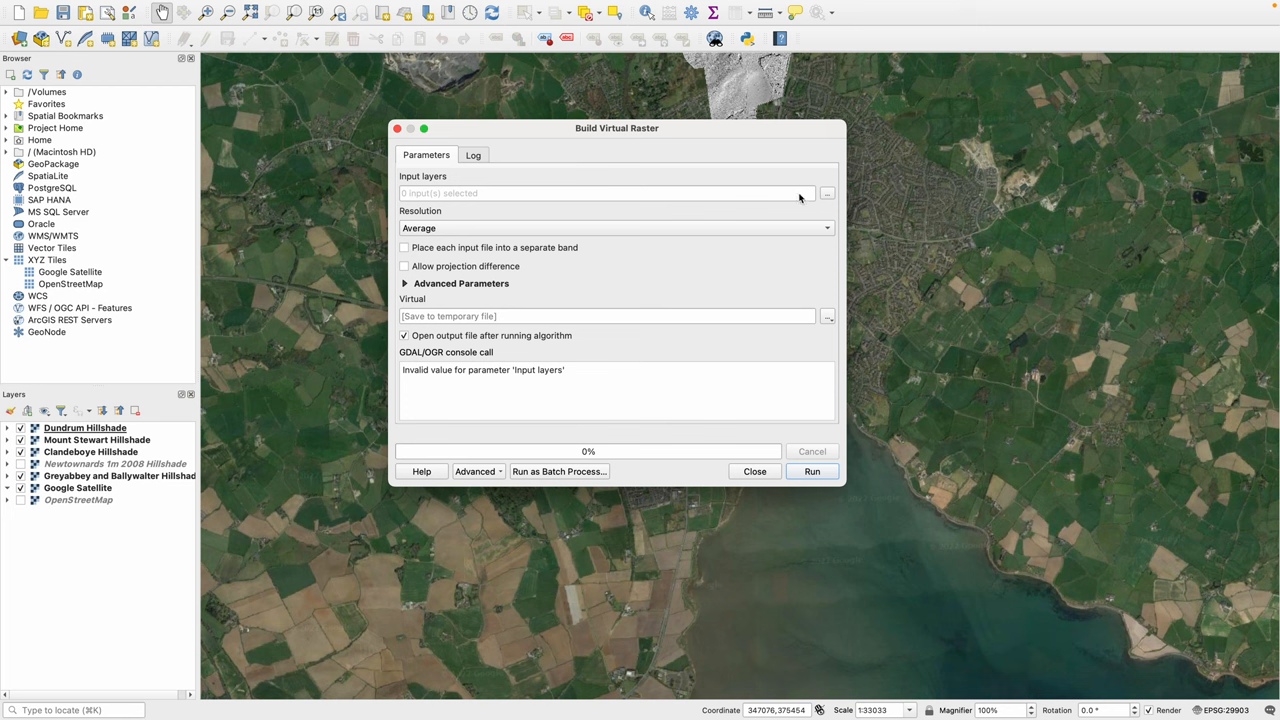
{"action": "left_click", "coordinate": [827, 193]}
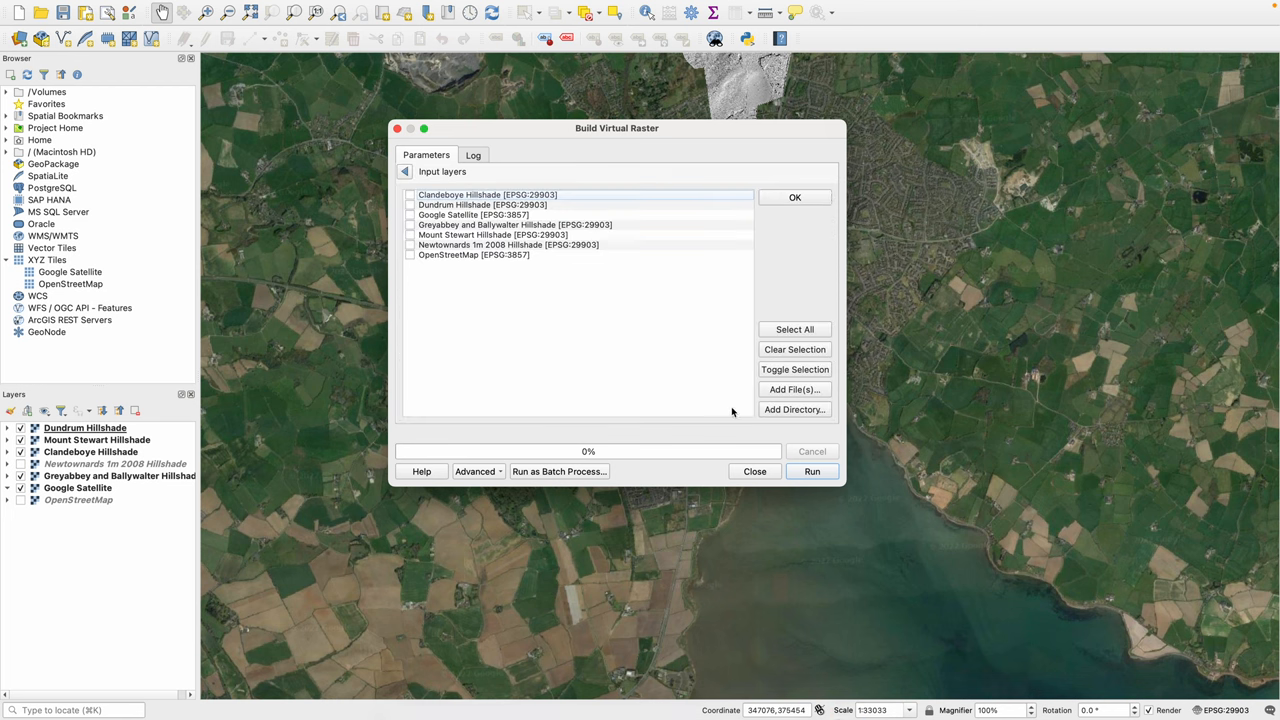
Add the Scrabo 20cm DTM ESRI Grid tiles from disk as inputs and build the virtual raster
{"action": "left_click", "coordinate": [794, 389]}
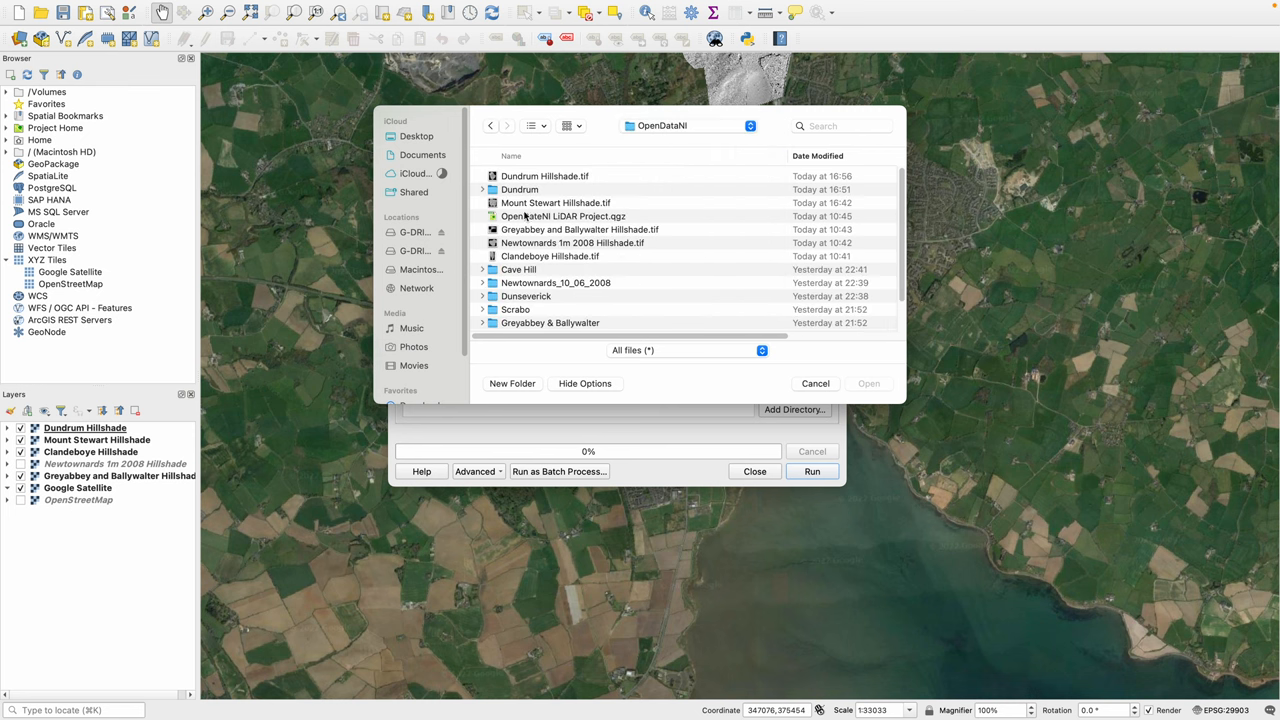
{"action": "scroll", "scroll_direction": "down", "scroll_amount": 3}
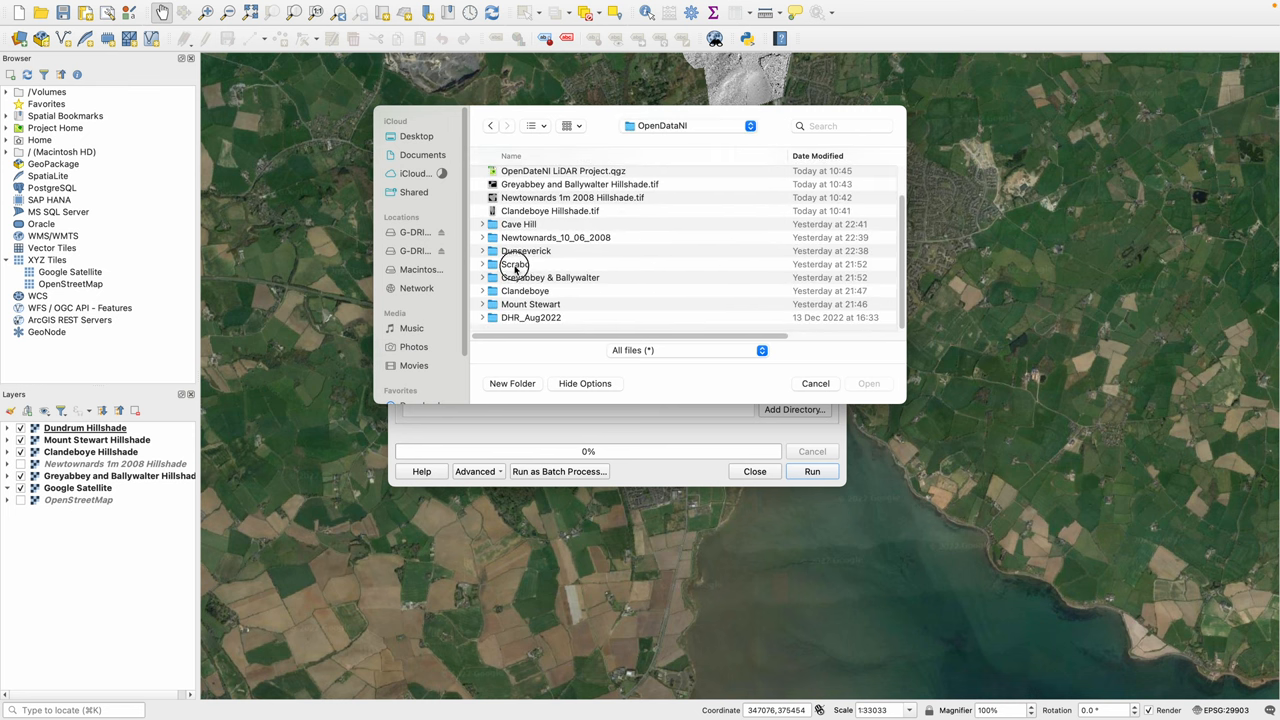
{"action": "double_click", "coordinate": [515, 263]}
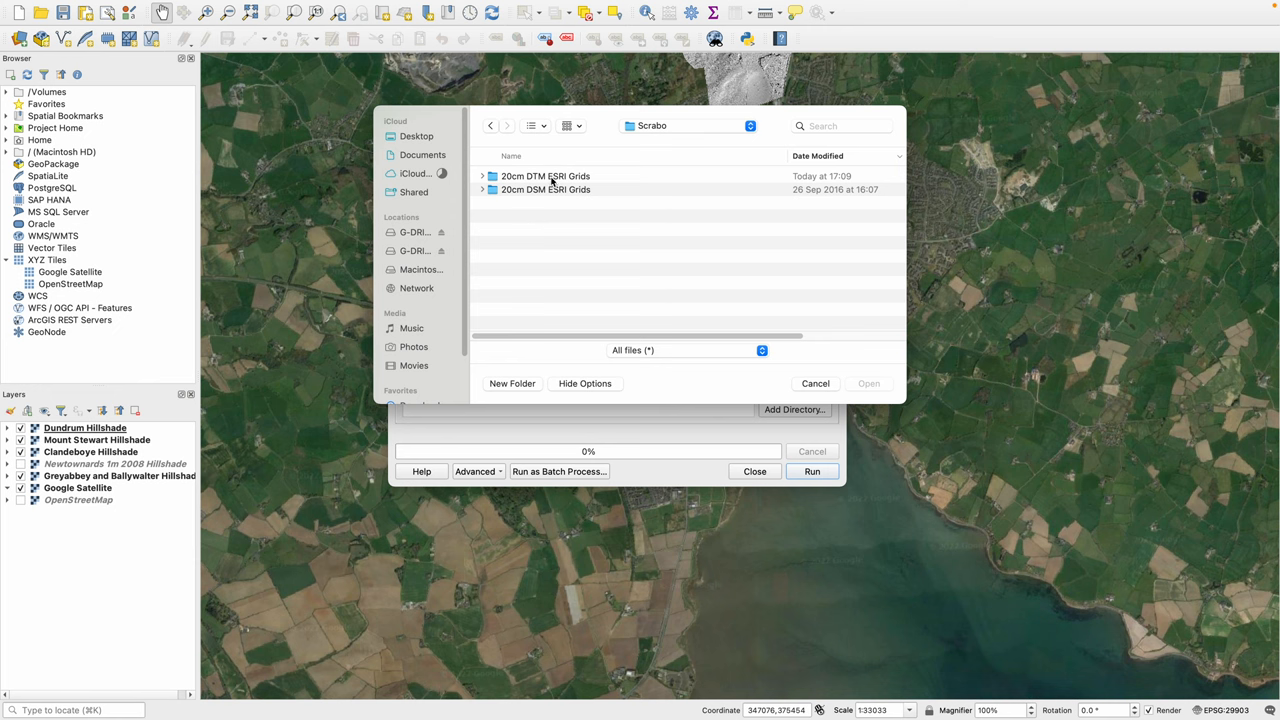
{"action": "mouse_move", "coordinate": [544, 176]}
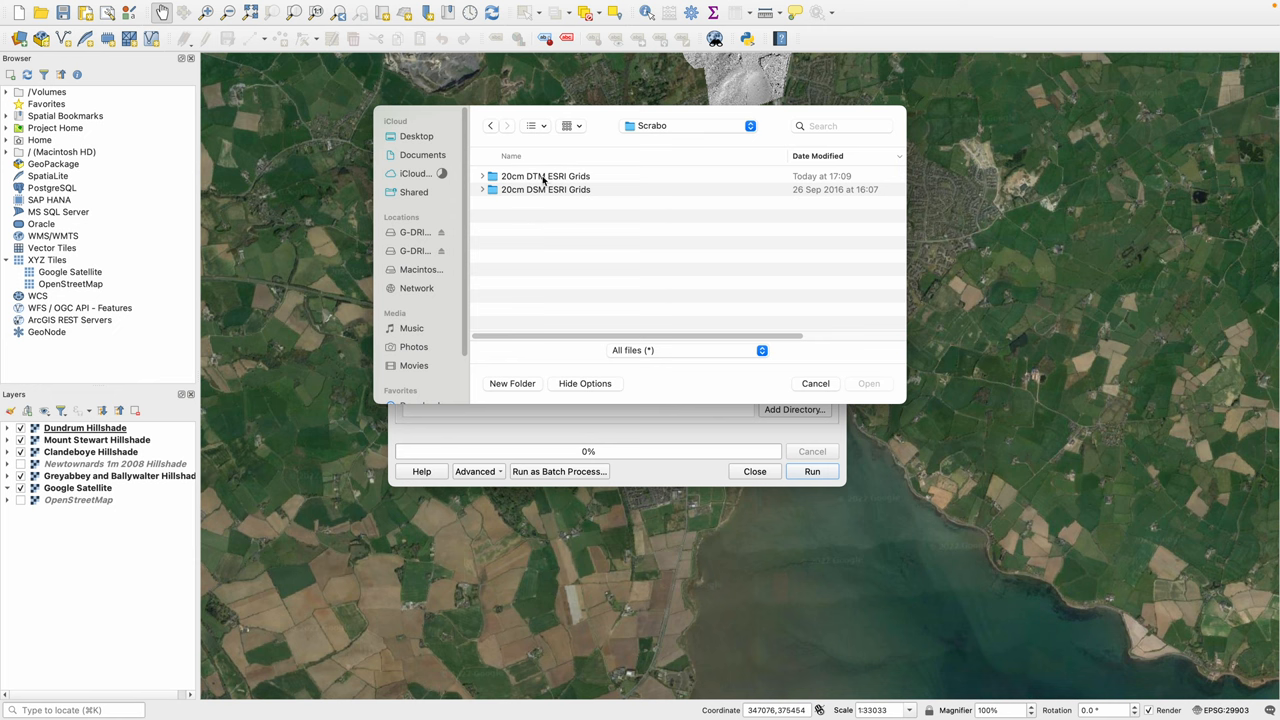
{"action": "double_click", "coordinate": [542, 176]}
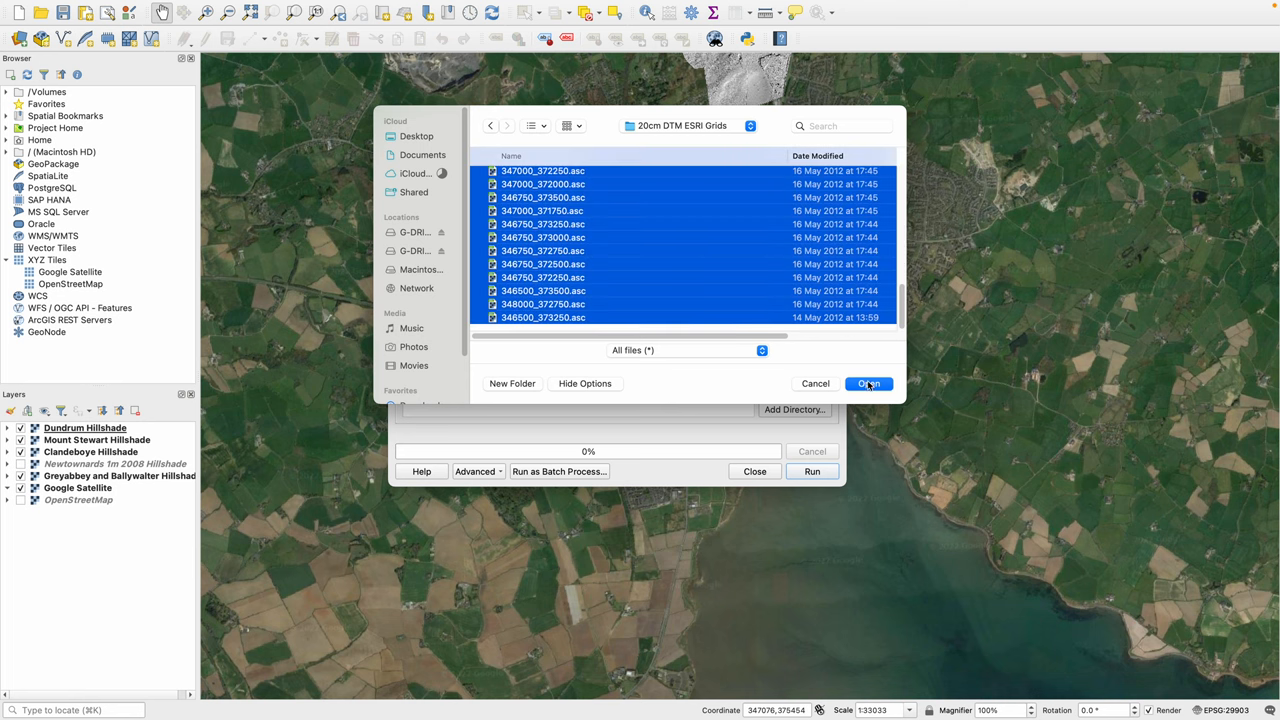
{"action": "left_click", "coordinate": [868, 383]}
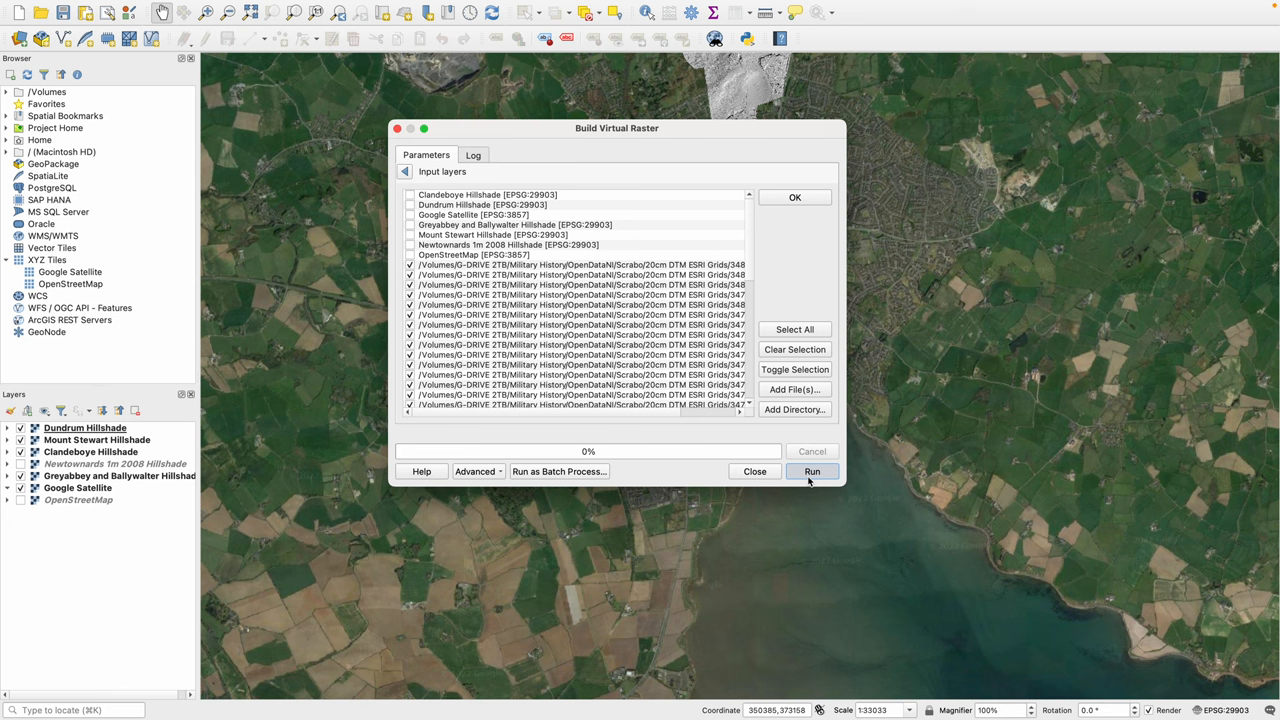
{"action": "mouse_move", "coordinate": [812, 493]}
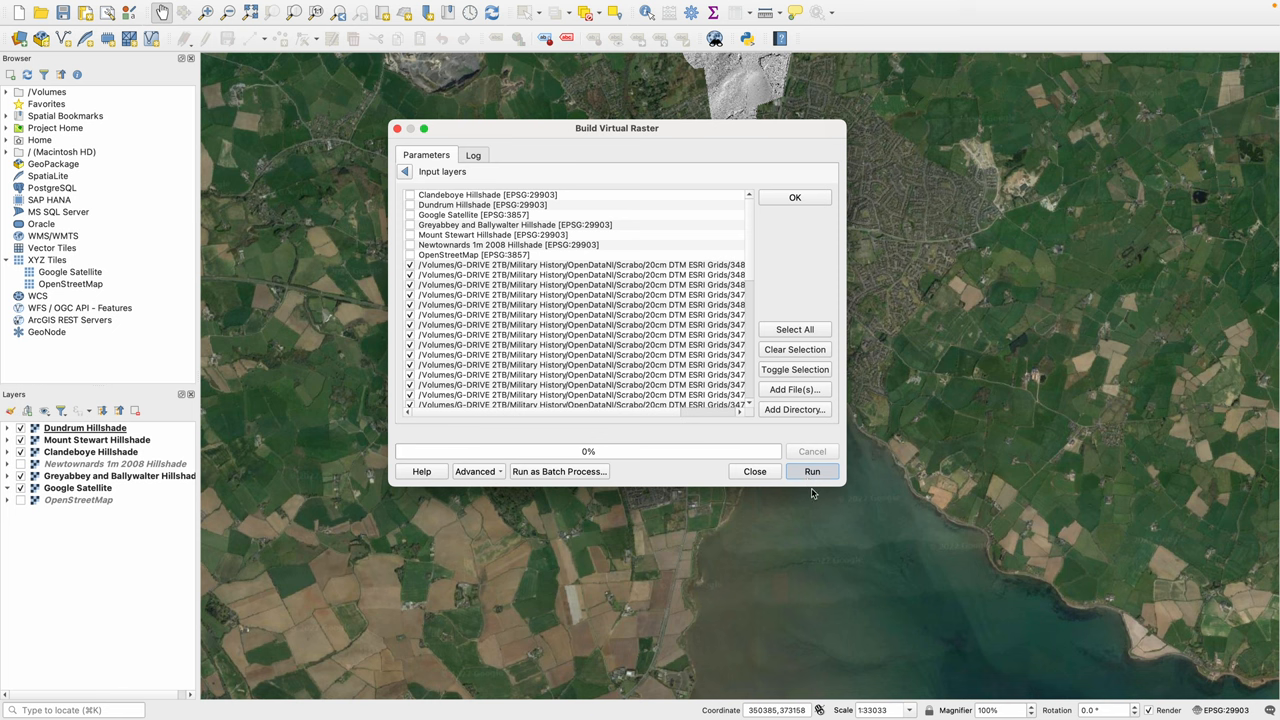
{"action": "left_click", "coordinate": [812, 471]}
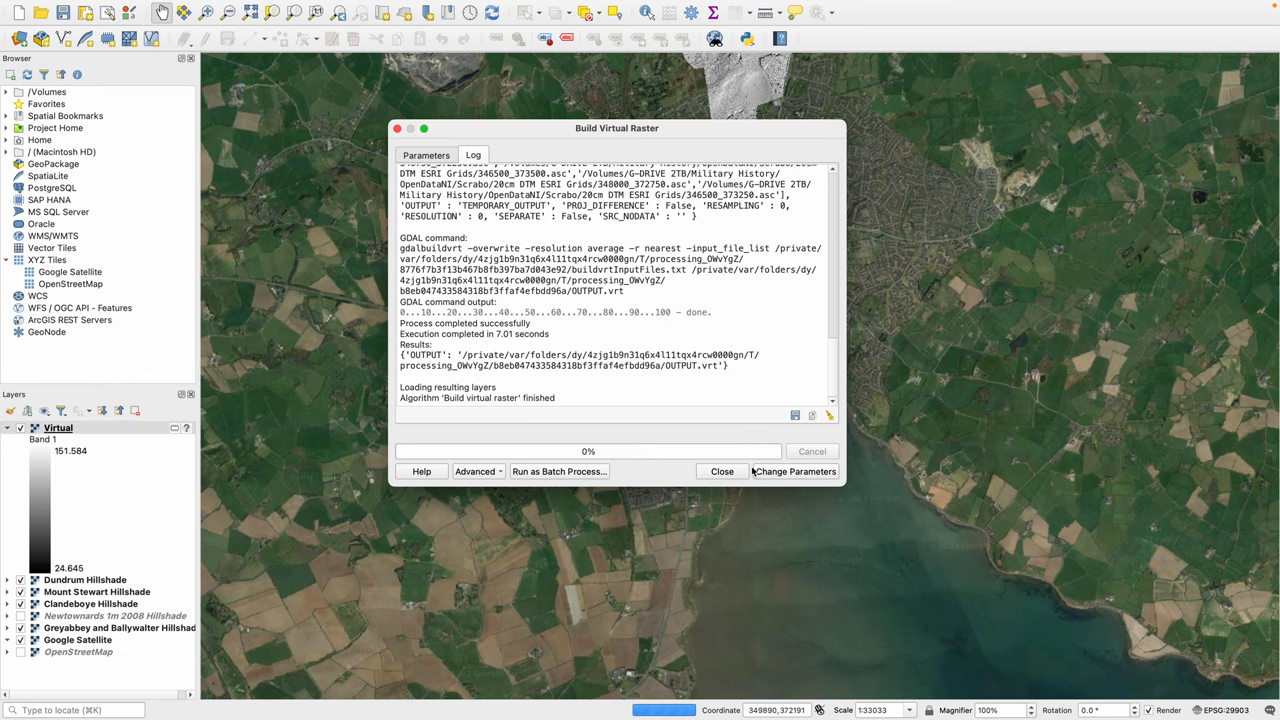
Close Build Virtual Raster and pan around the merged Scrabo DTM over the basemap
{"action": "left_click", "coordinate": [721, 471]}
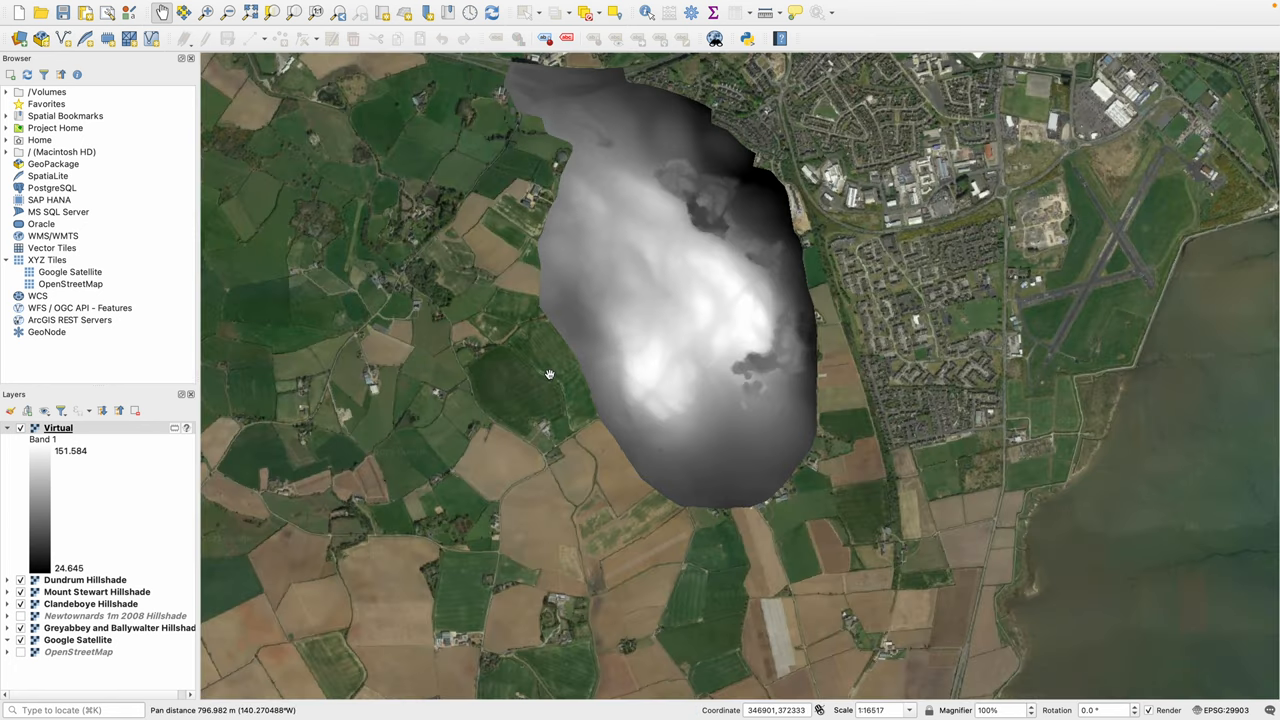
{"action": "left_click_drag", "start_coordinate": [548, 375], "coordinate": [740, 218]}
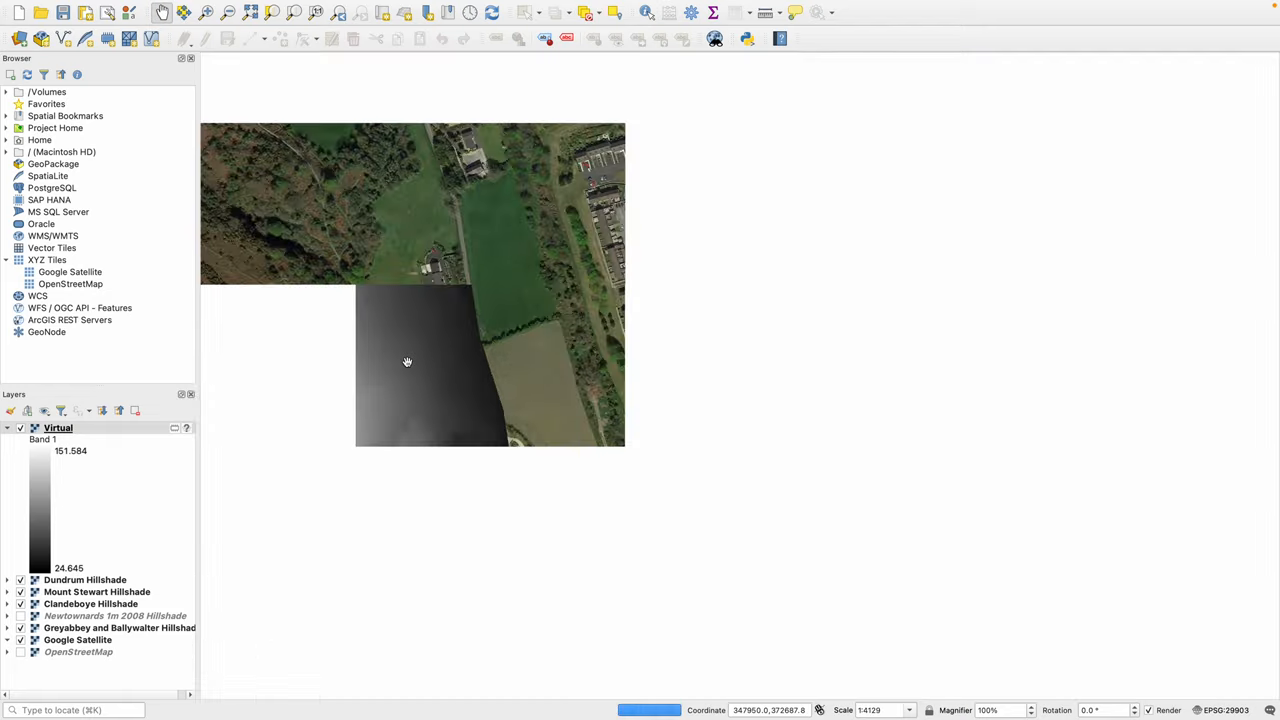
{"action": "scroll", "scroll_direction": "down", "scroll_amount": 3}
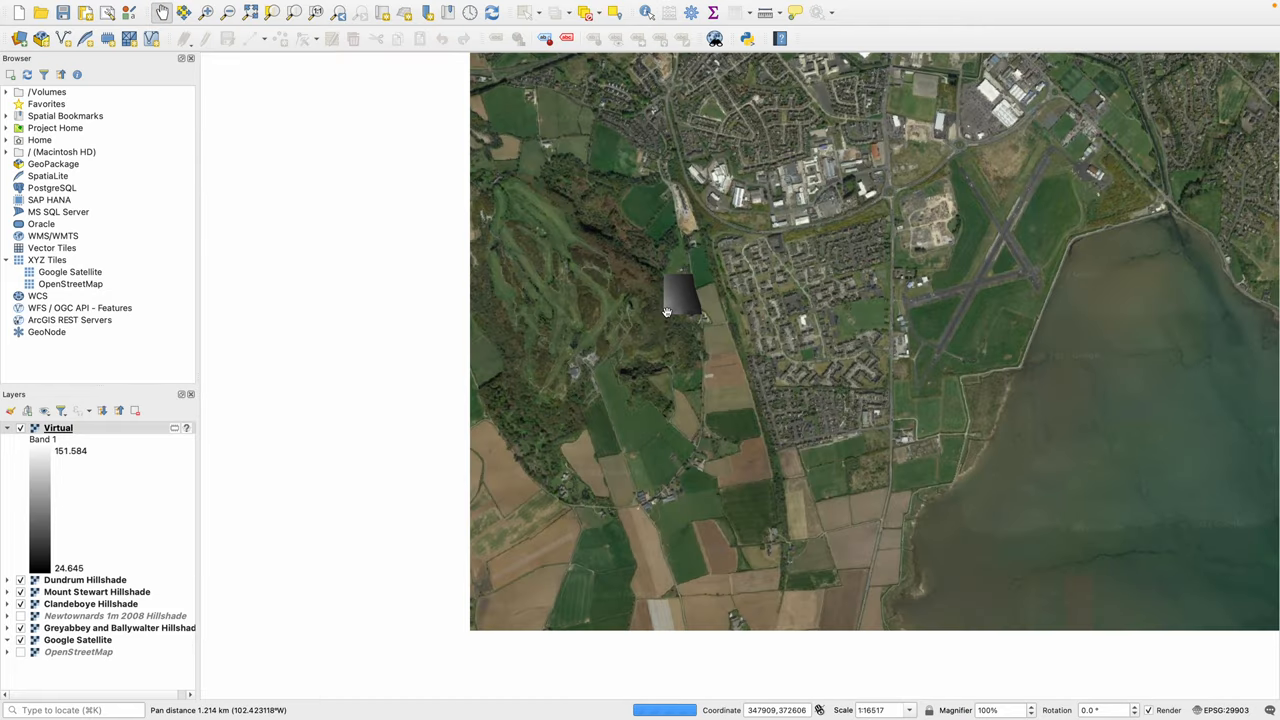
{"action": "left_click_drag", "start_coordinate": [667, 311], "coordinate": [614, 337]}
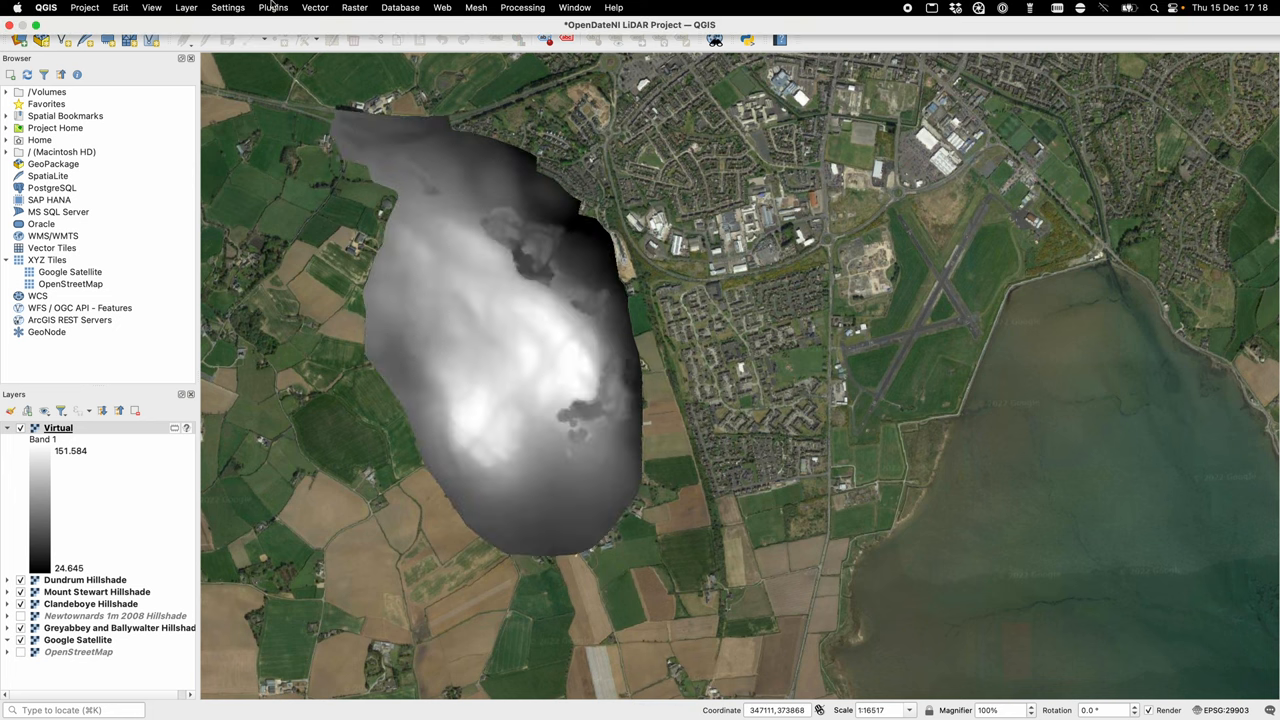
Run Hillshade with default settings on the Virtual raster input
{"action": "left_click", "coordinate": [354, 7]}
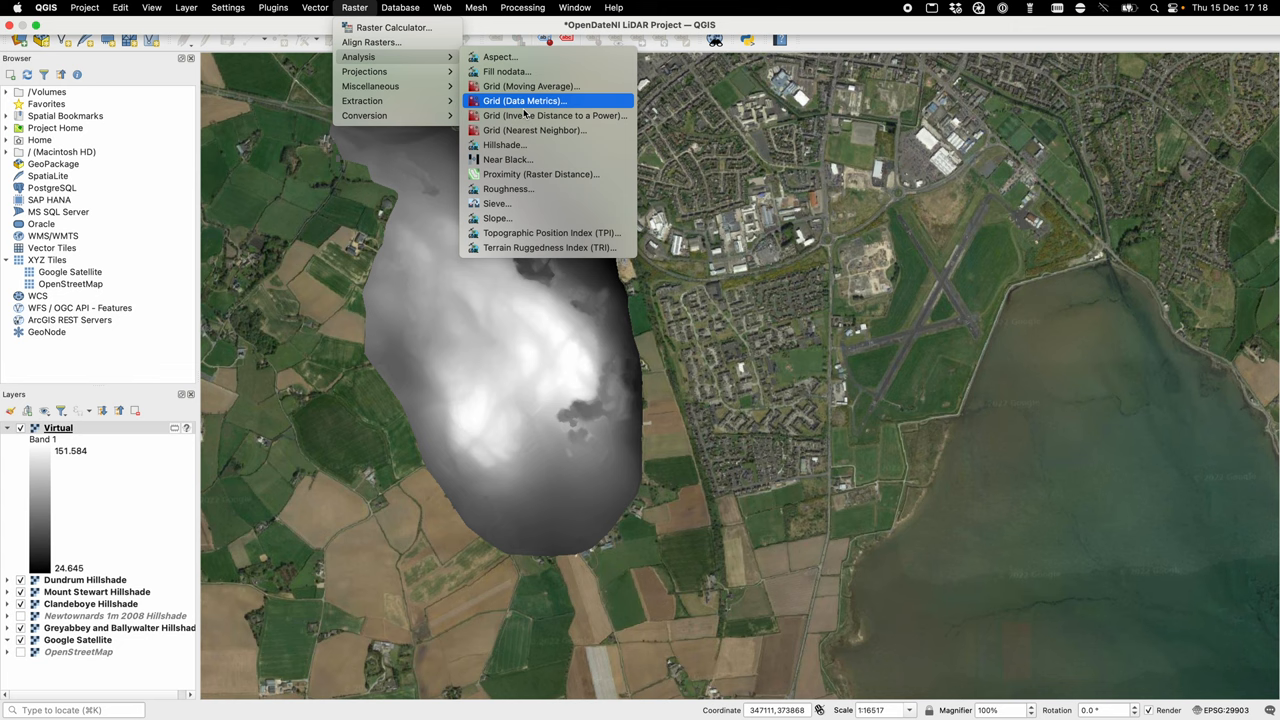
{"action": "left_click", "coordinate": [507, 144]}
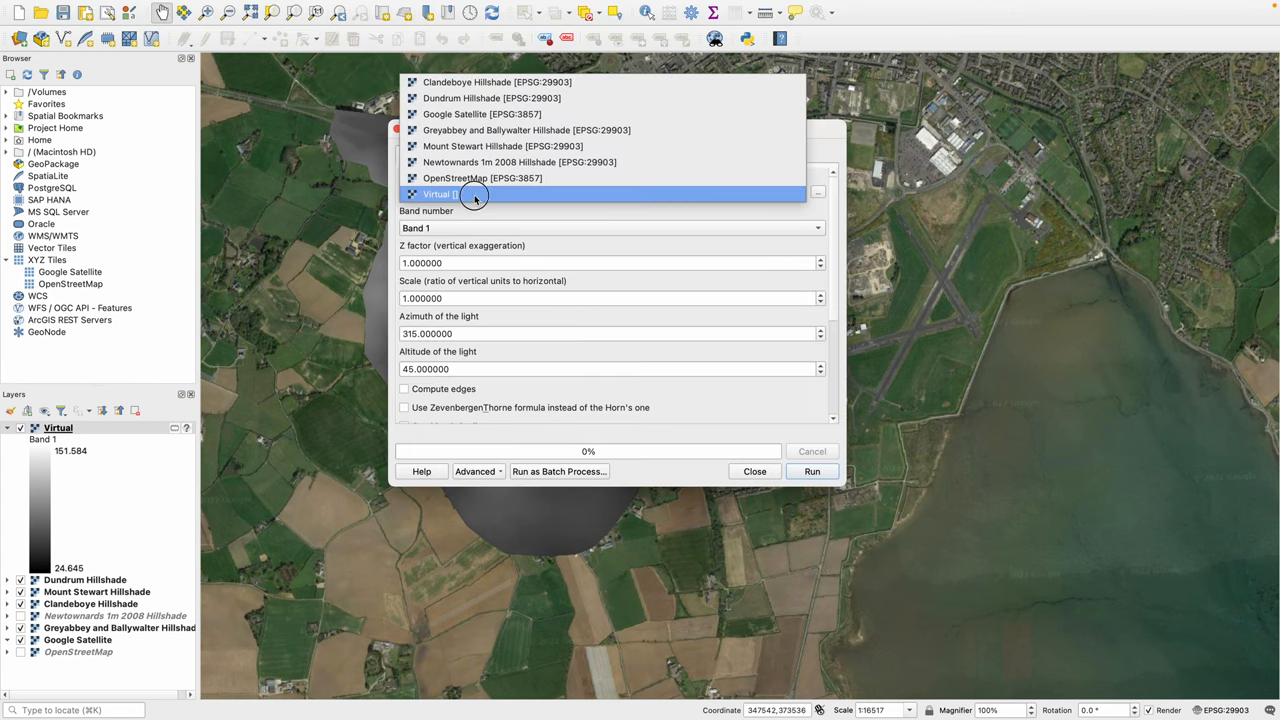
{"action": "left_click", "coordinate": [473, 194]}
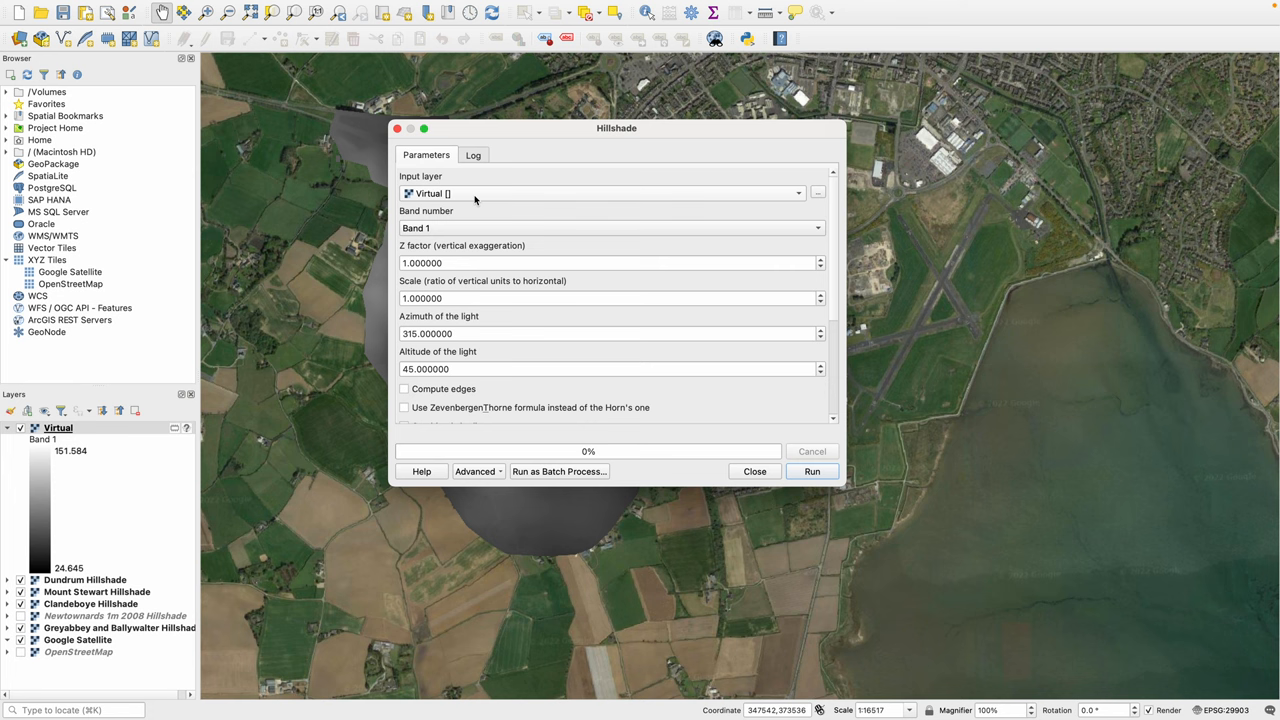
{"action": "mouse_move", "coordinate": [480, 408]}
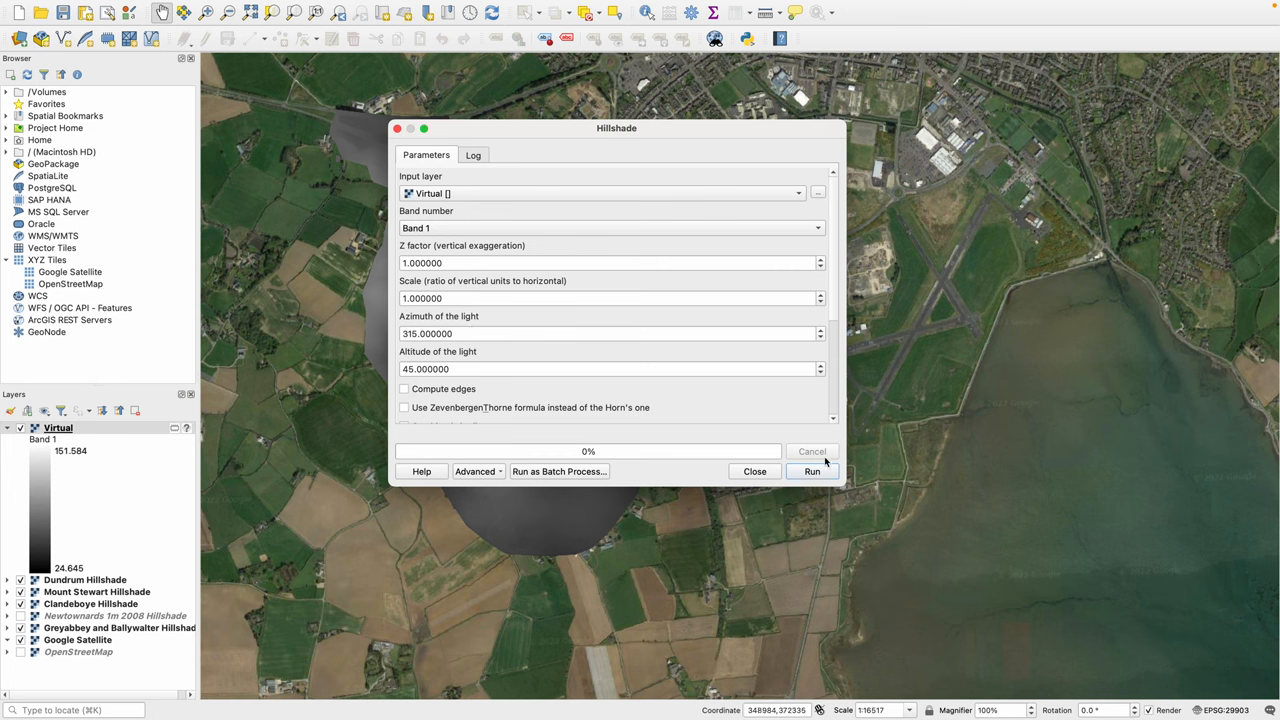
{"action": "left_click", "coordinate": [812, 471]}
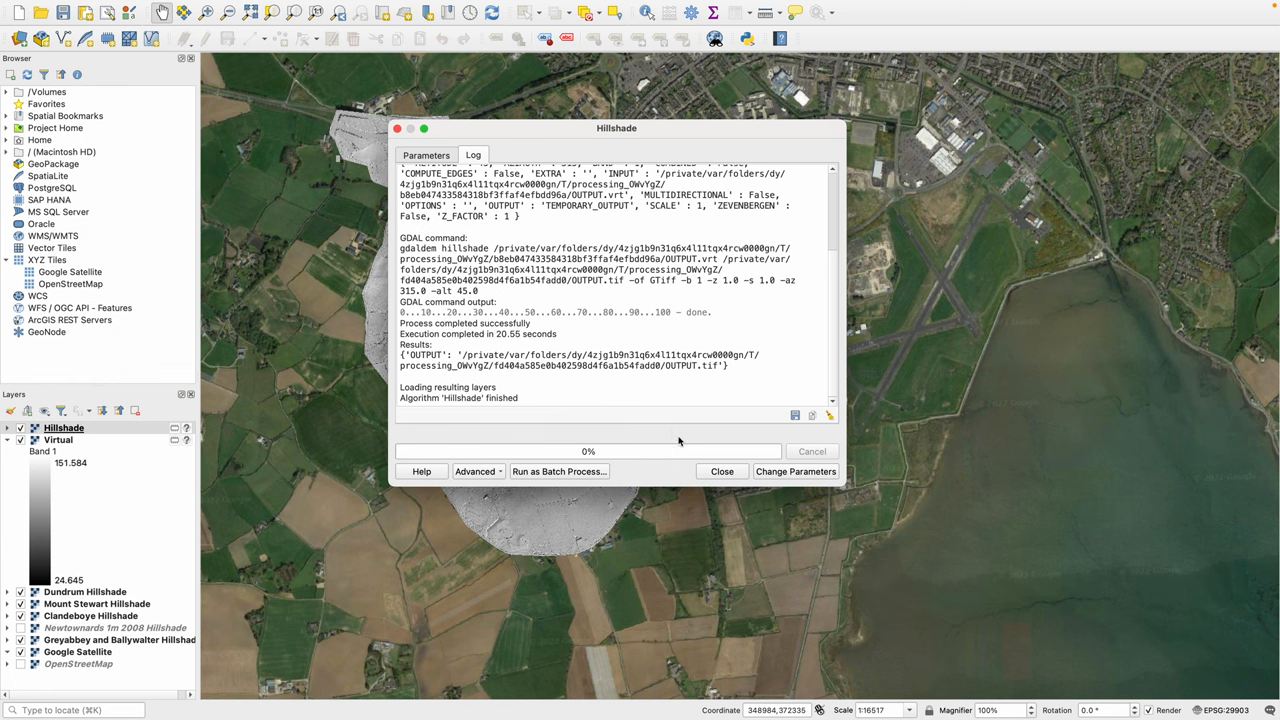
Close the Hillshade dialog and pan over Scrabo Hill's shaded relief
{"action": "left_click", "coordinate": [721, 471]}
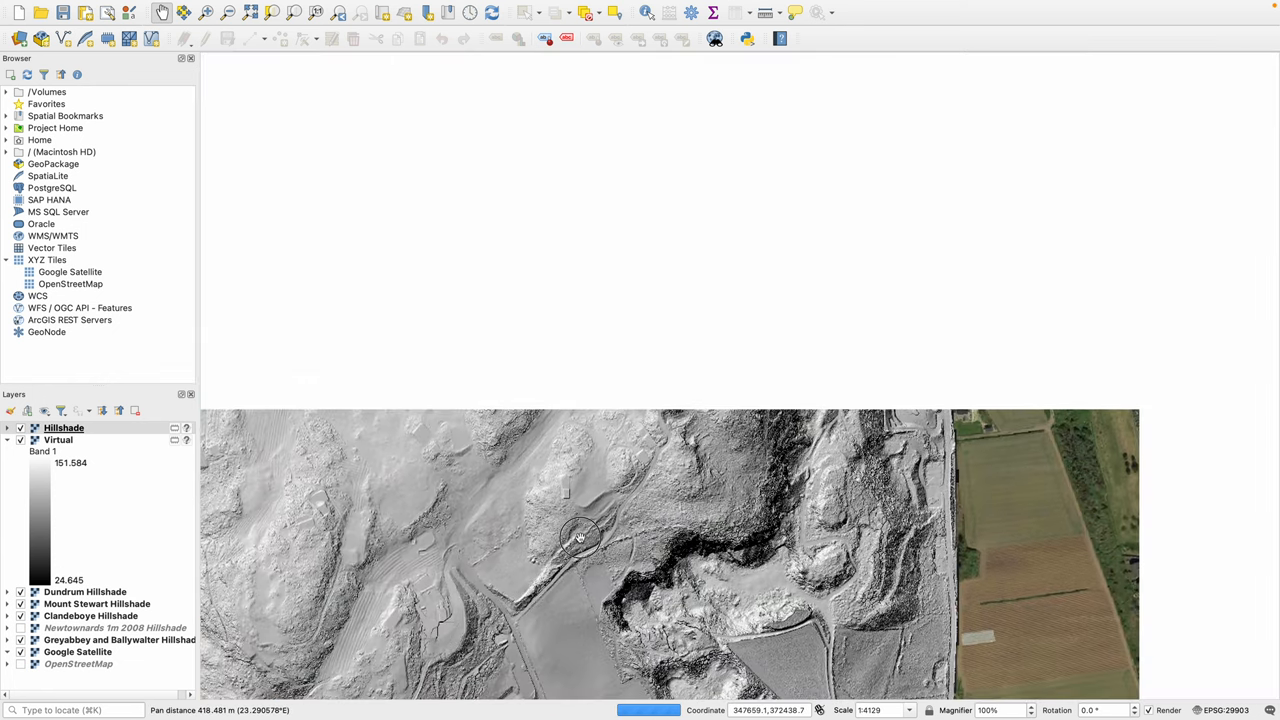
{"action": "left_click_drag", "start_coordinate": [580, 540], "coordinate": [747, 315]}
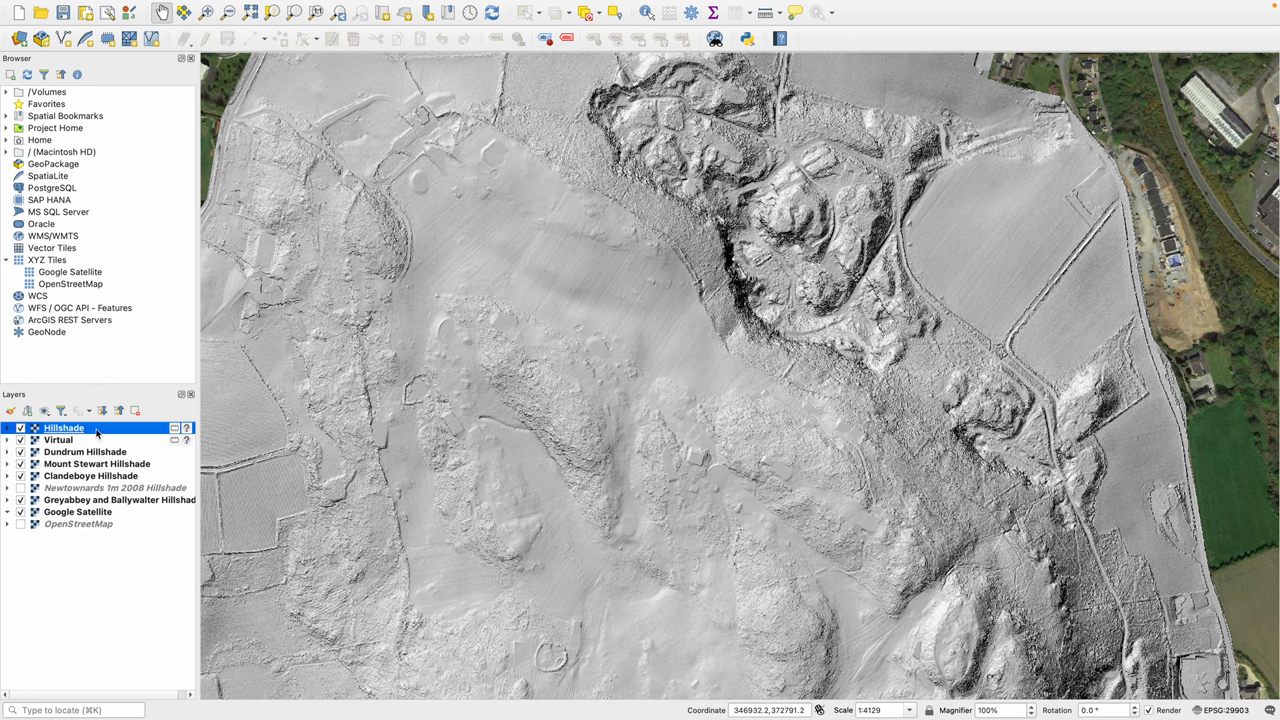
{"action": "mouse_move", "coordinate": [90, 430]}
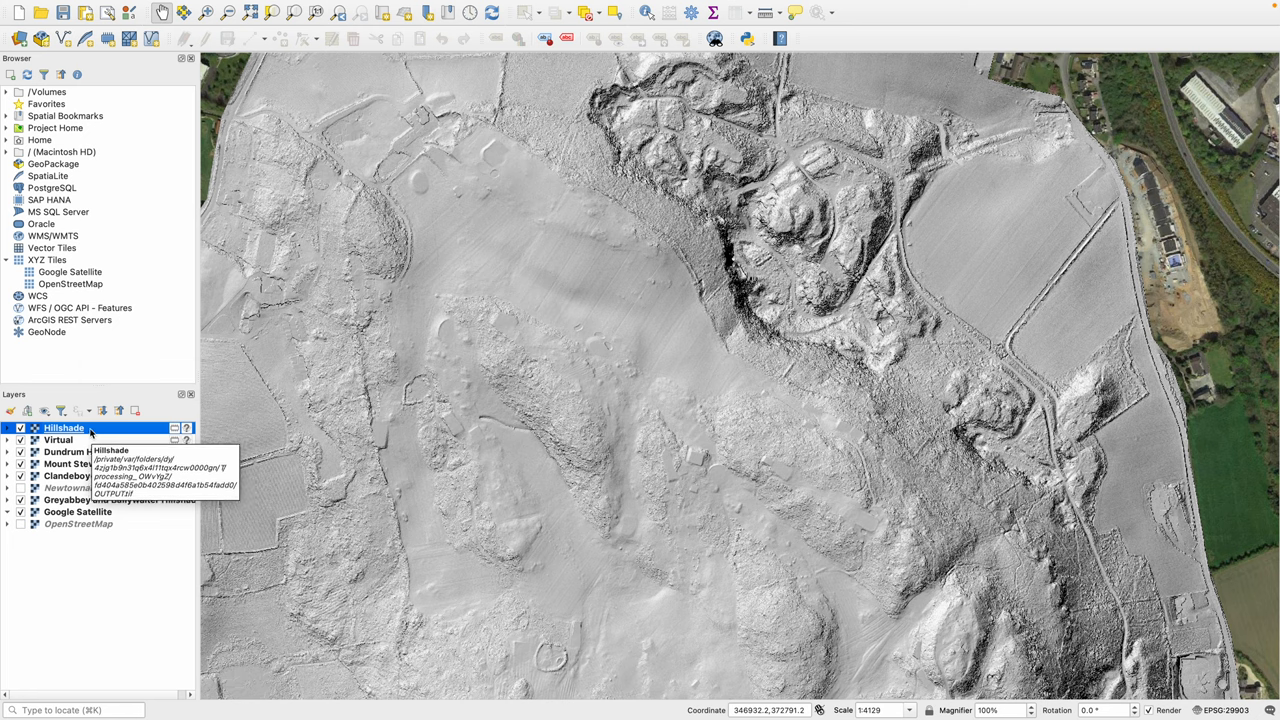
Export the Hillshade layer as GeoTIFF 'Scrabo Hillshade' in the OpenDataNI folder
{"action": "right_click", "coordinate": [63, 427]}
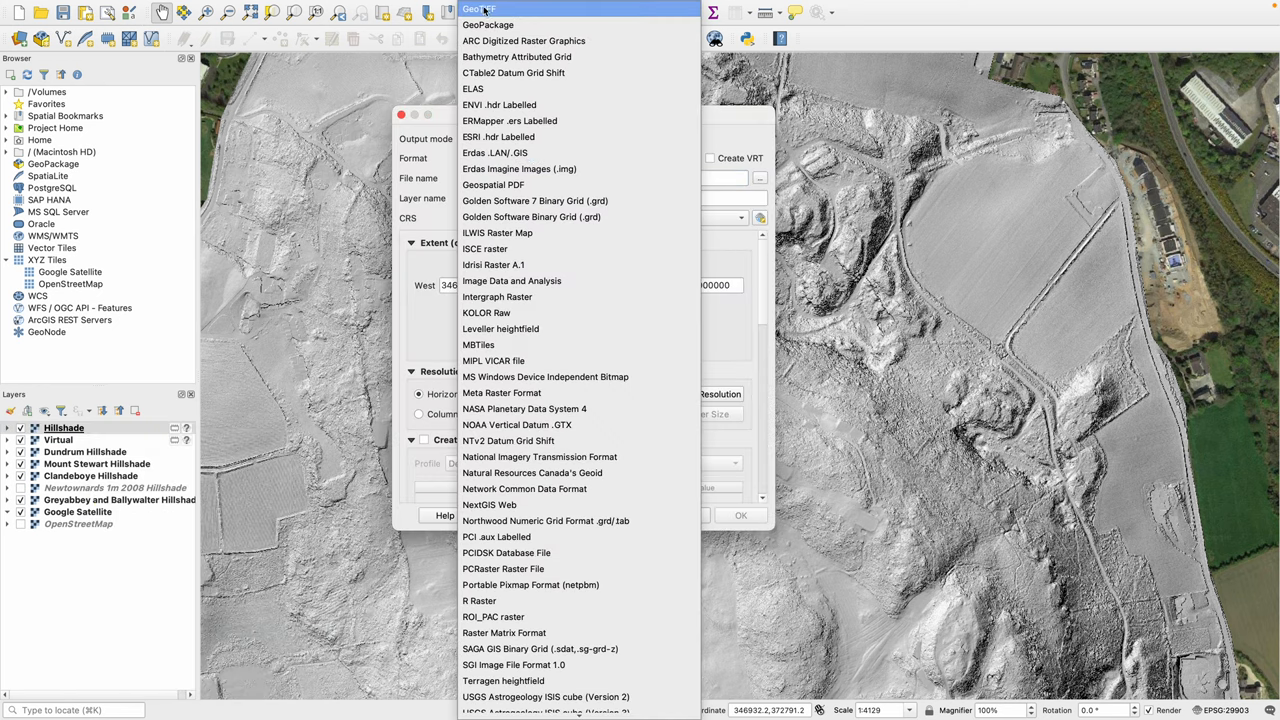
{"action": "left_click", "coordinate": [466, 8]}
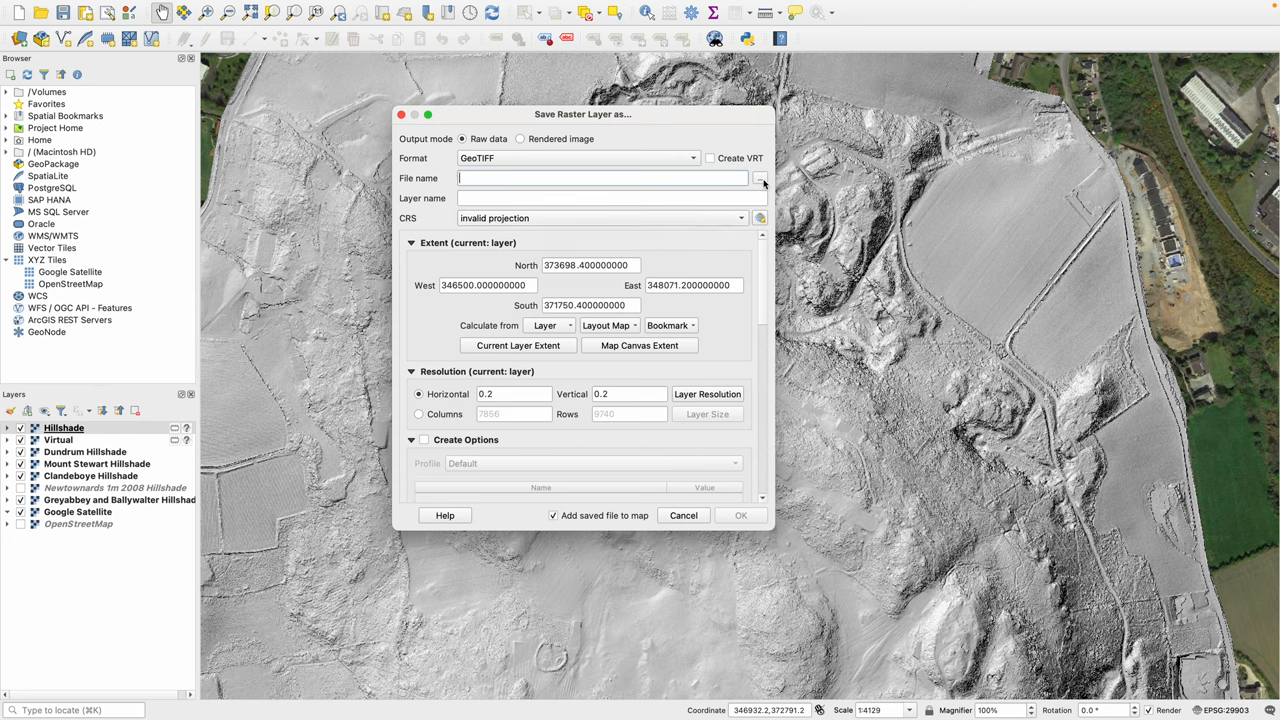
{"action": "left_click", "coordinate": [760, 178]}
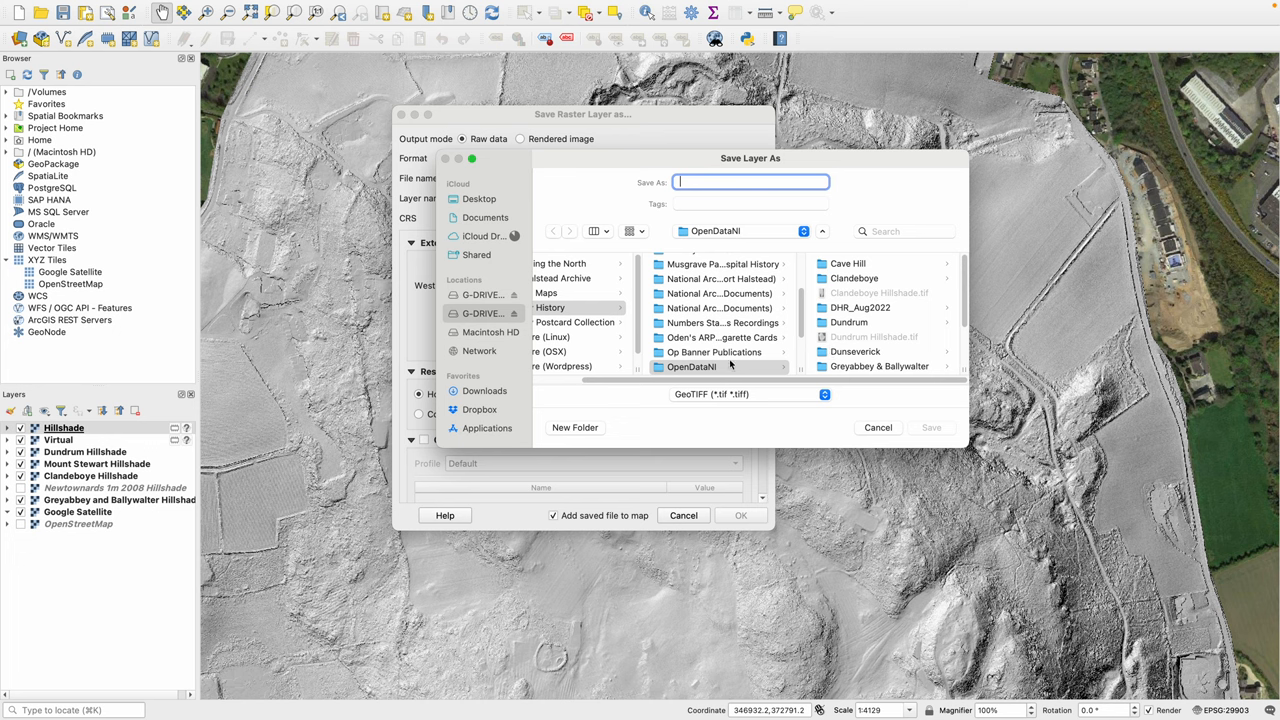
{"action": "left_click", "coordinate": [719, 366]}
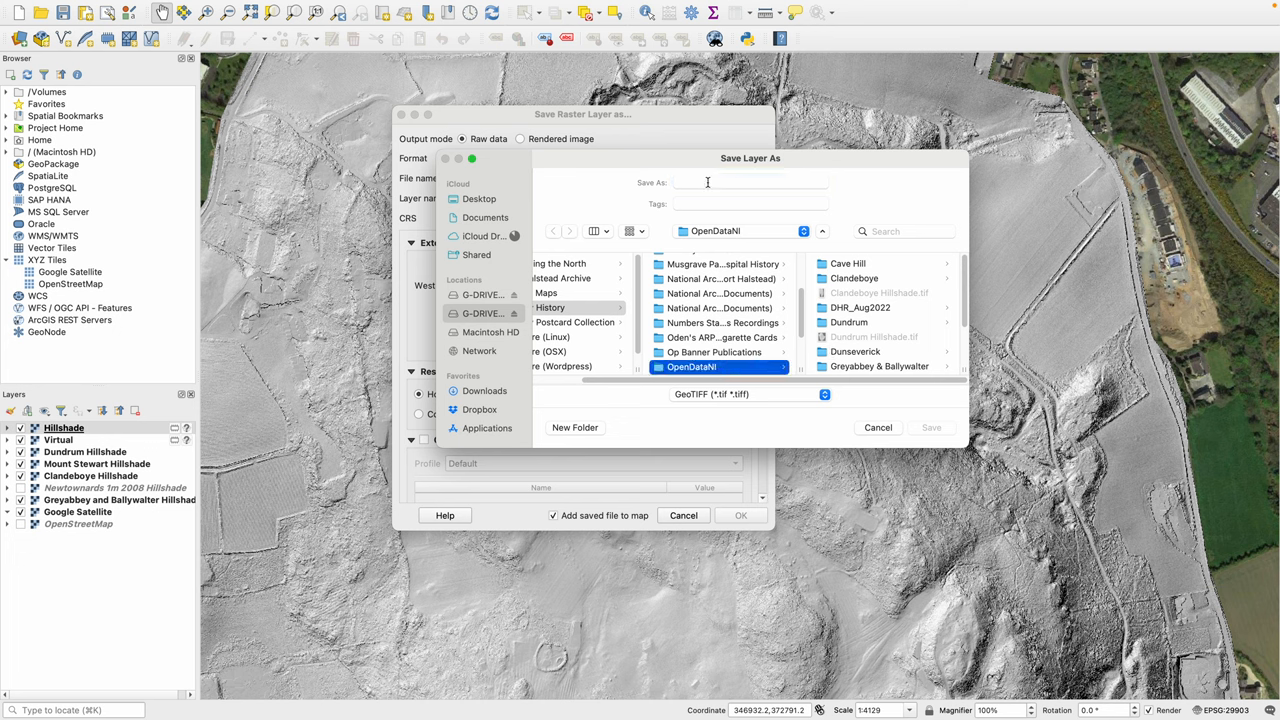
{"action": "type", "text": "Scrabo Hillshade"}
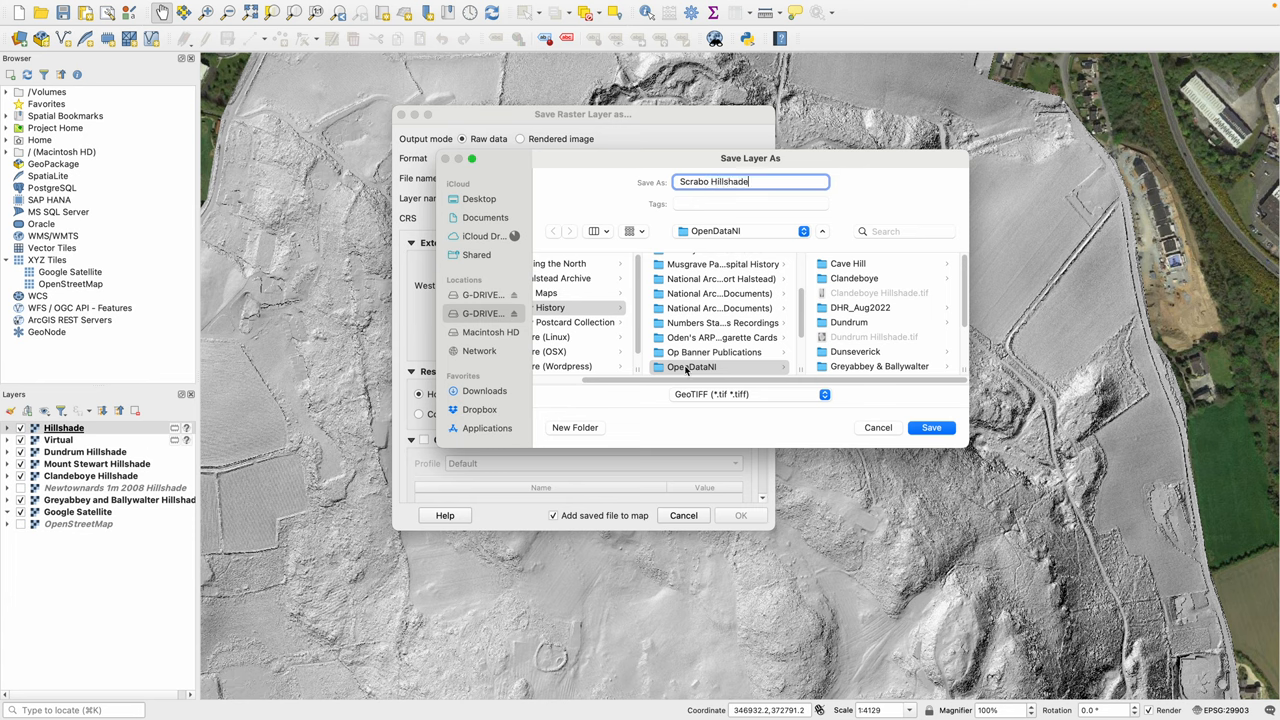
{"action": "left_click", "coordinate": [931, 427]}
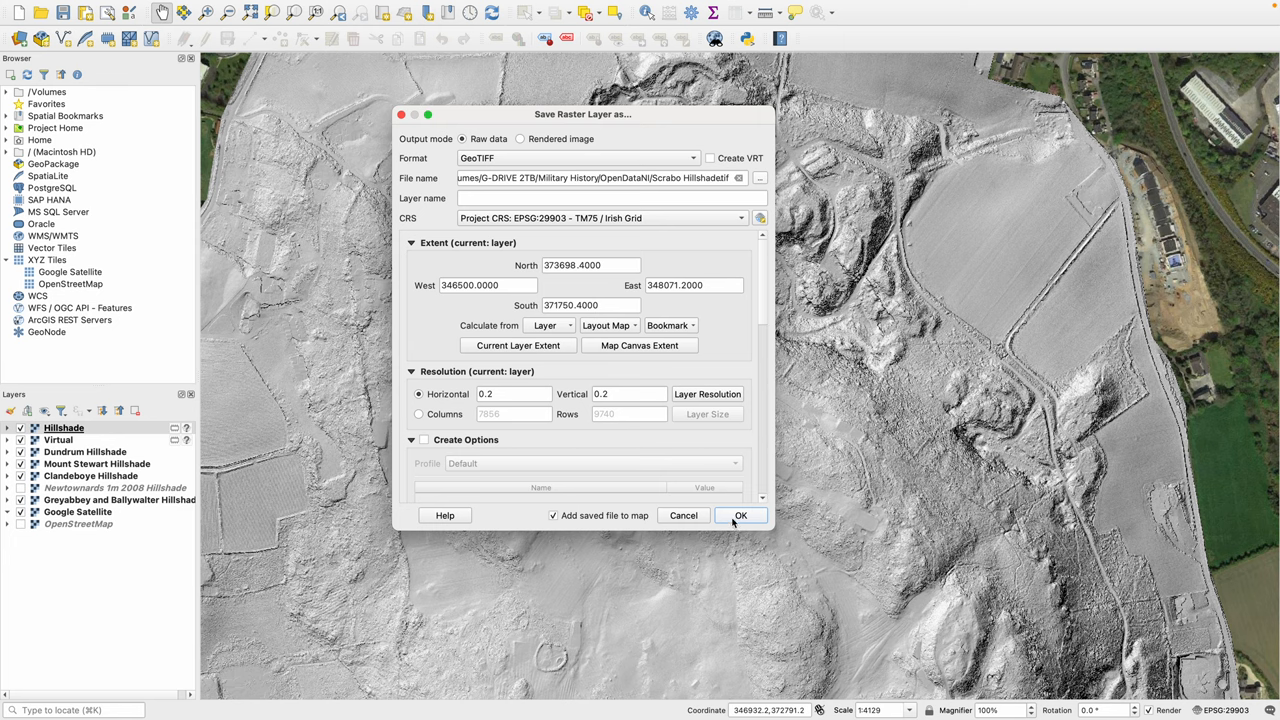
{"action": "left_click", "coordinate": [741, 515]}
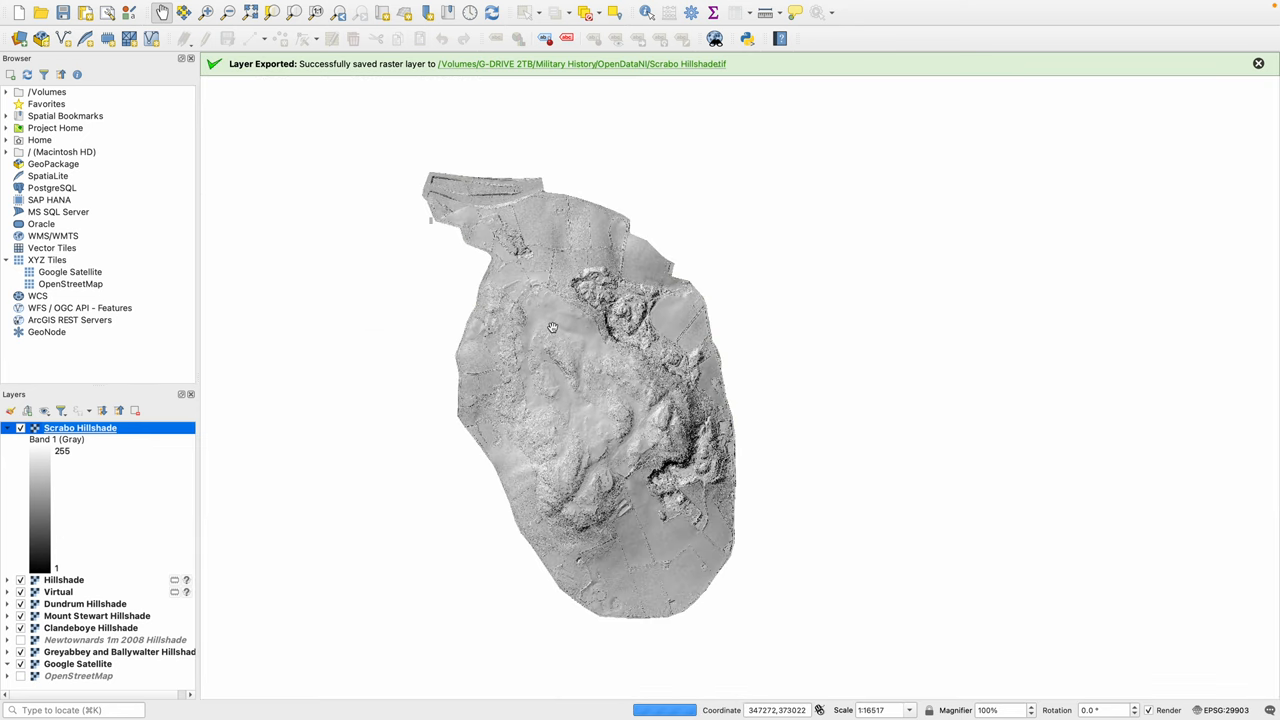
Collapse the Scrabo Hillshade legend and remove the temporary Virtual layer, confirming the prompt
{"action": "left_click", "coordinate": [22, 667]}
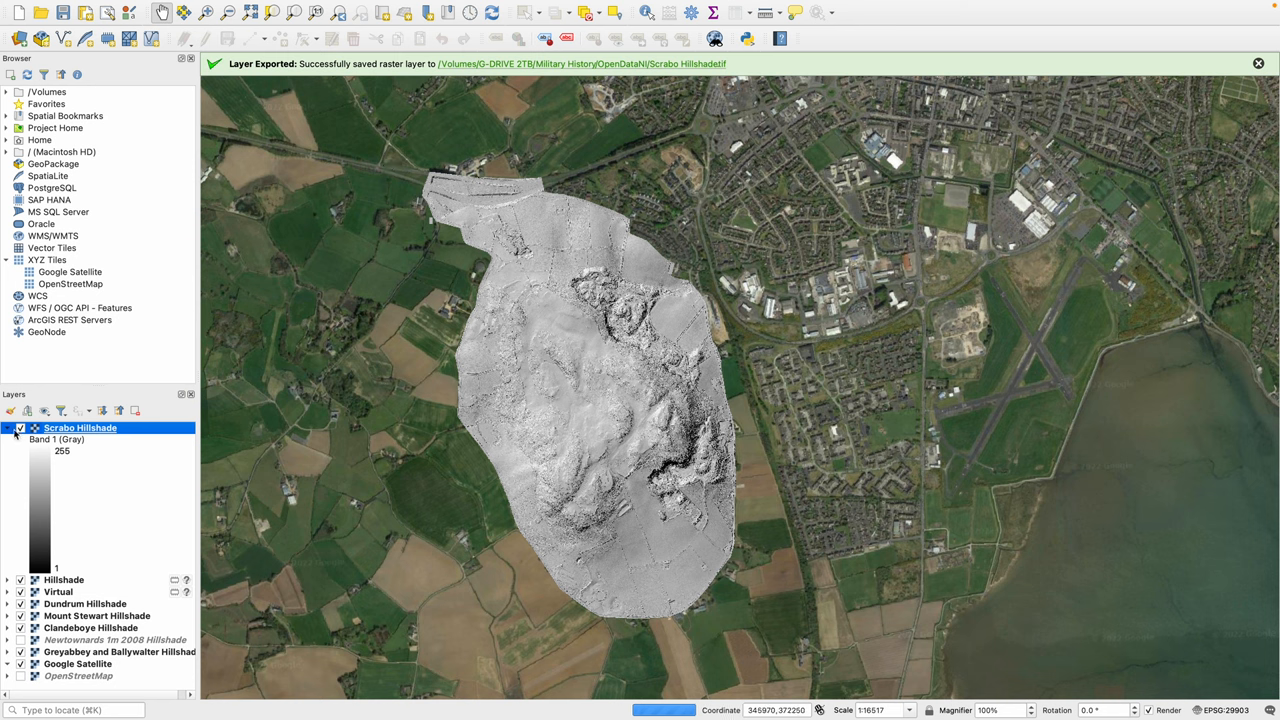
{"action": "left_click", "coordinate": [7, 429]}
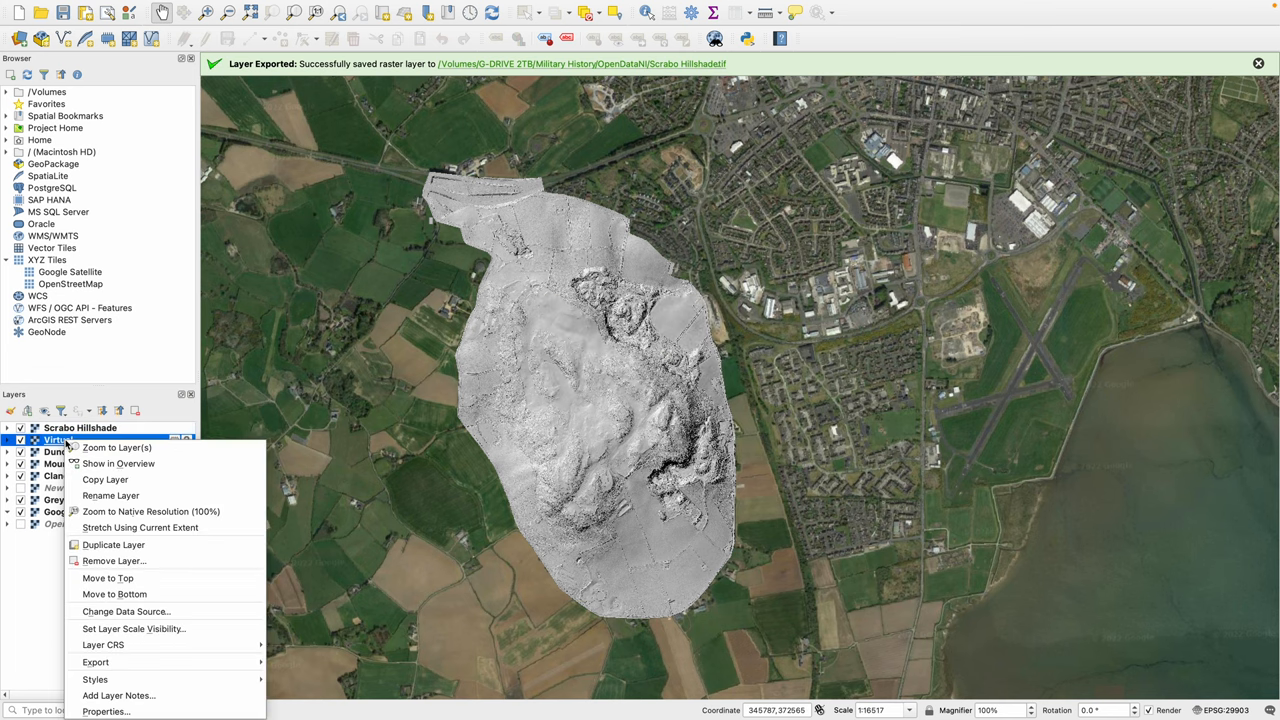
{"action": "mouse_move", "coordinate": [108, 578]}
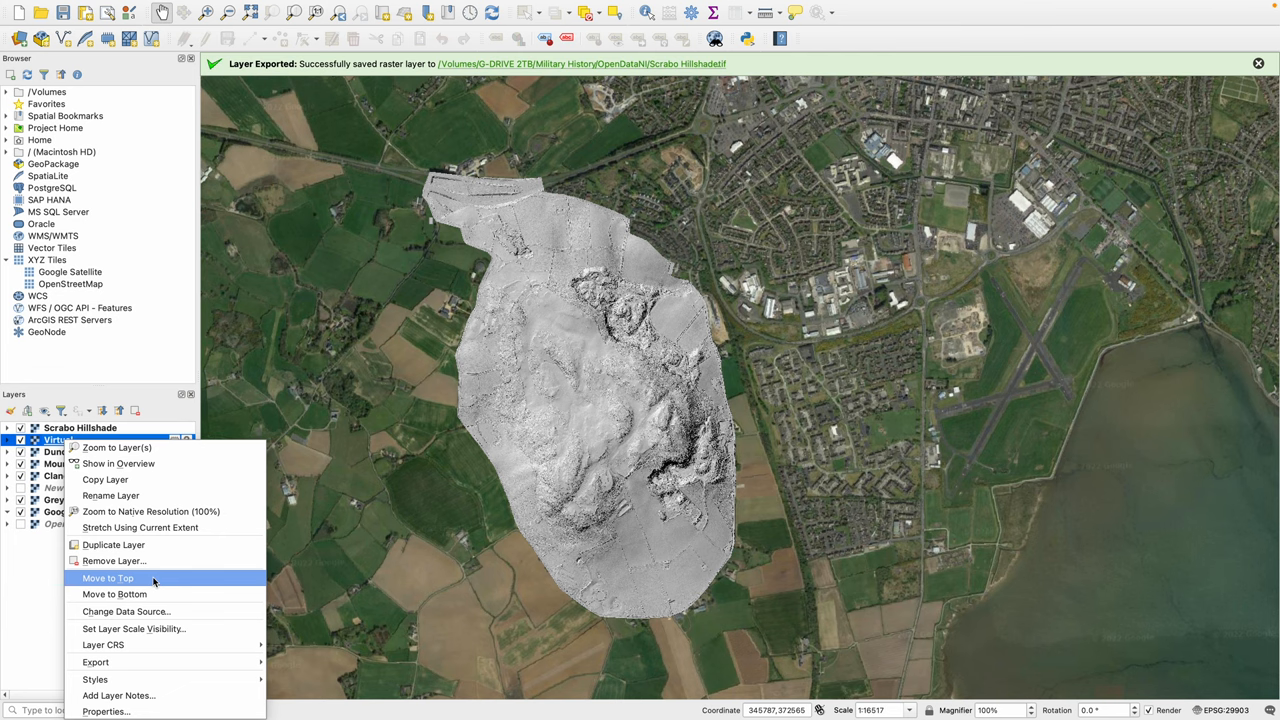
{"action": "left_click", "coordinate": [113, 560]}
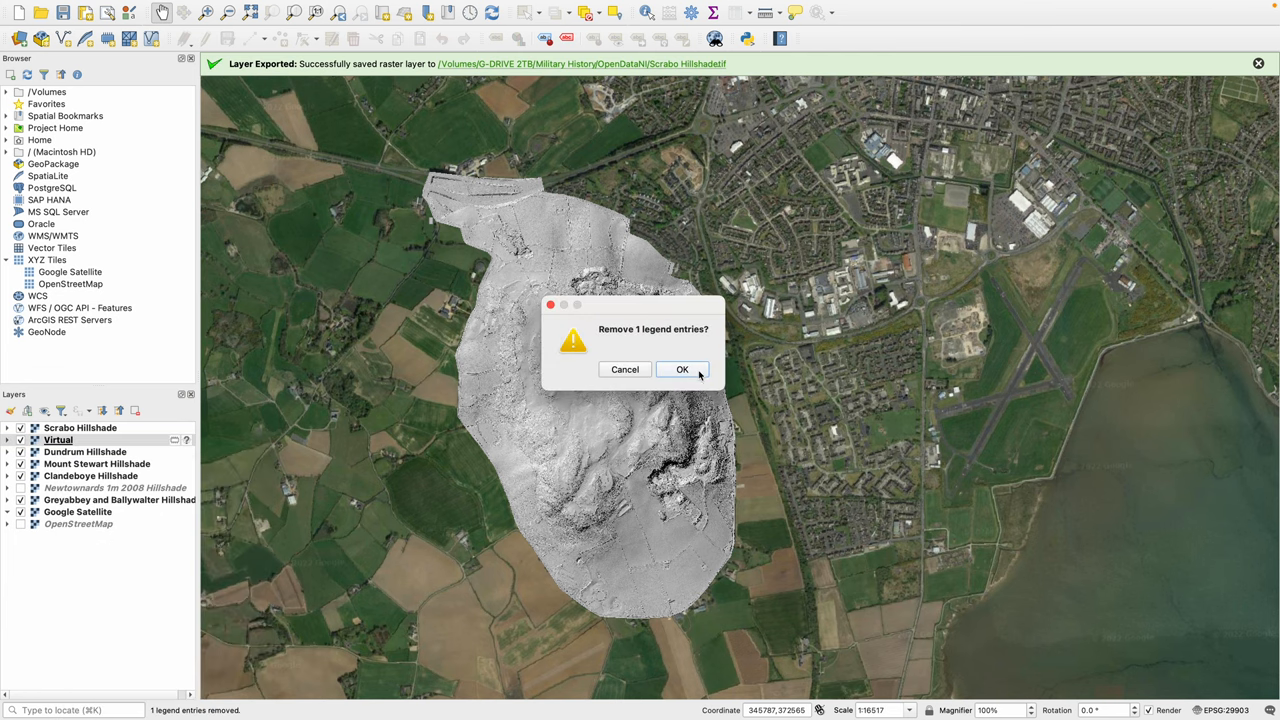
{"action": "left_click", "coordinate": [682, 369]}
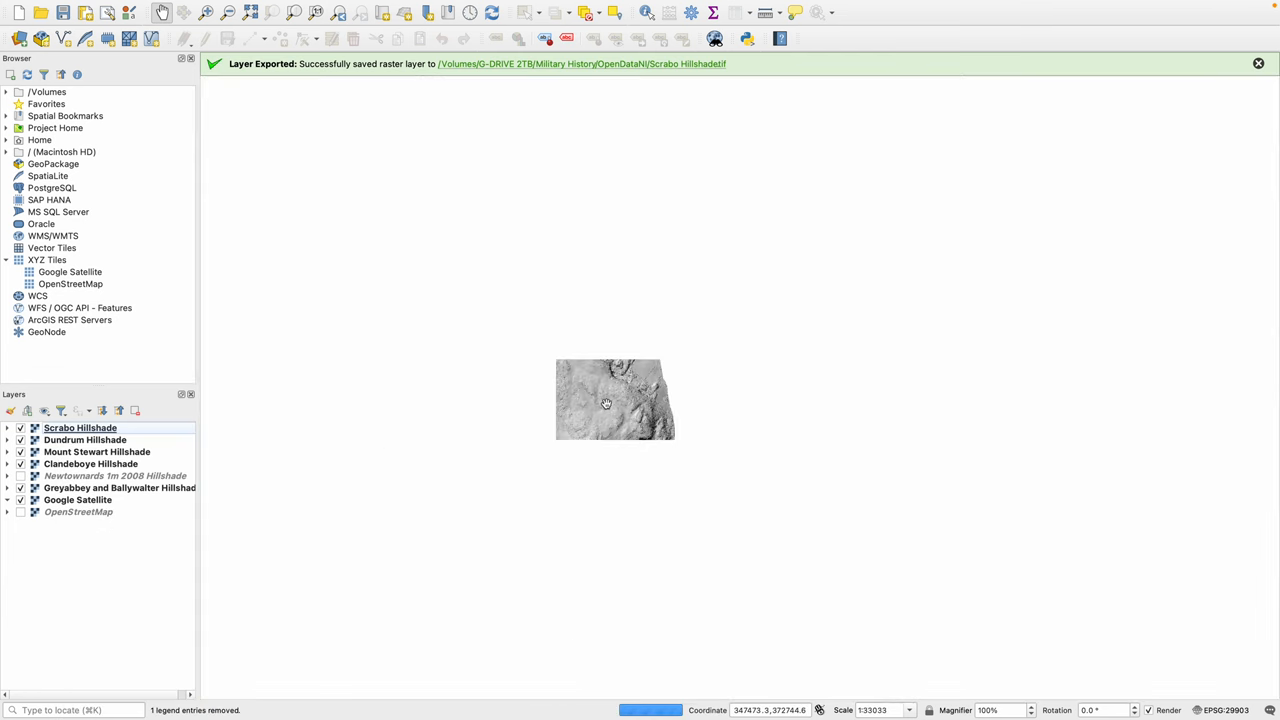